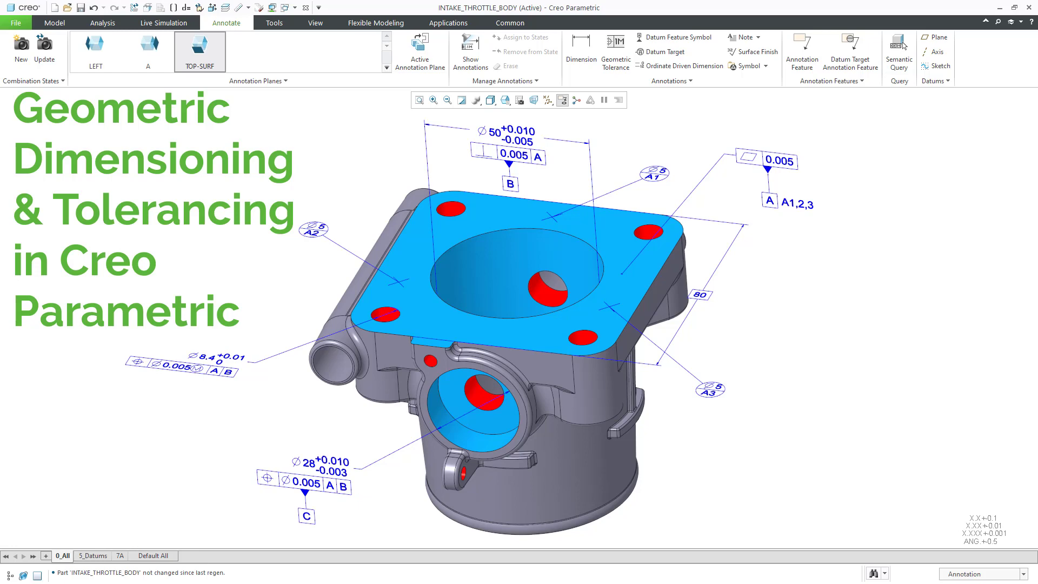
Add a new combination state and start renaming it to 5_Datums
left_click(54, 22)
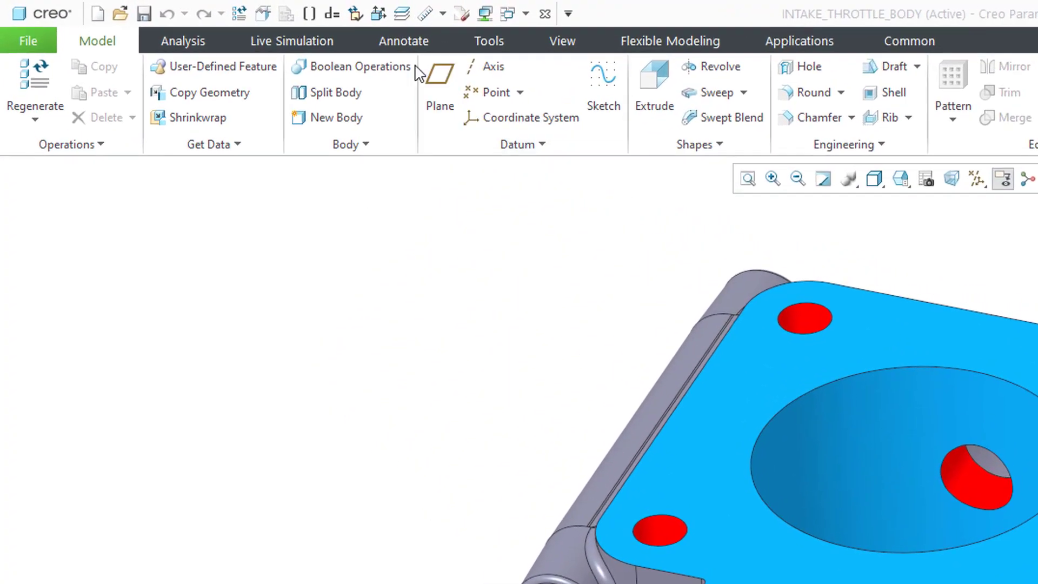
left_click(403, 40)
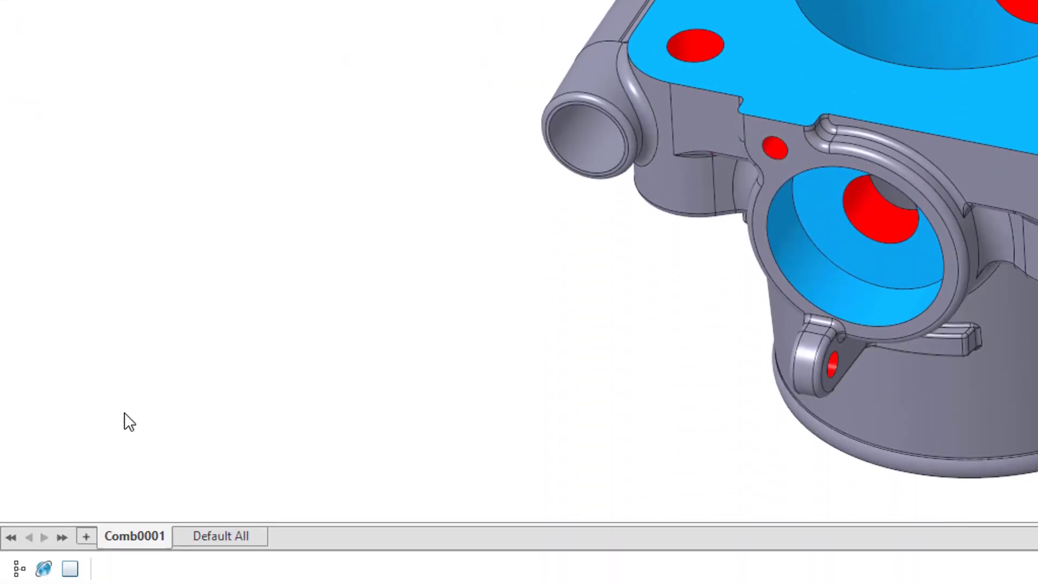
right_click(133, 537)
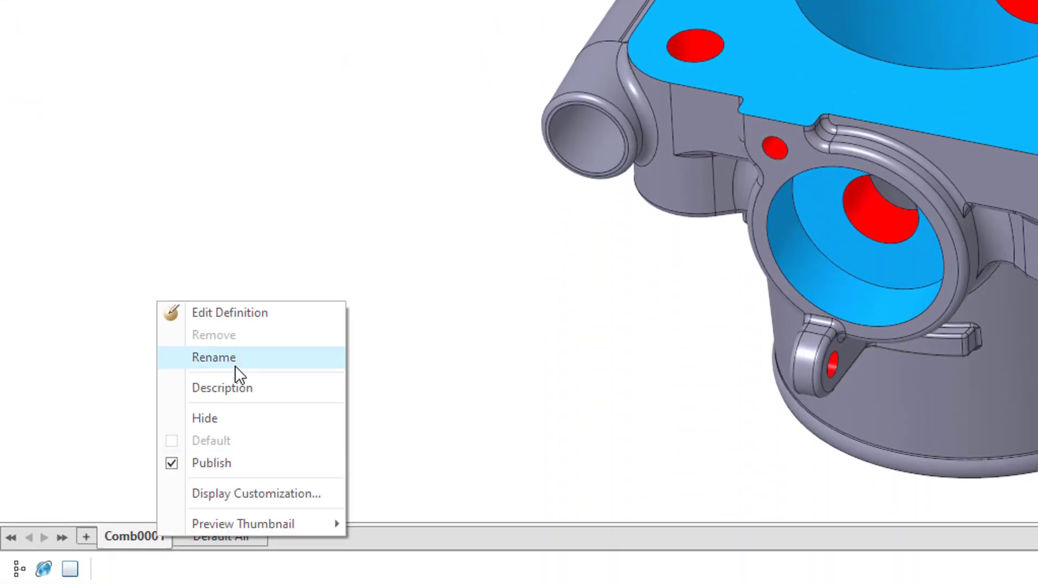
left_click(213, 357)
type("5_Datums")
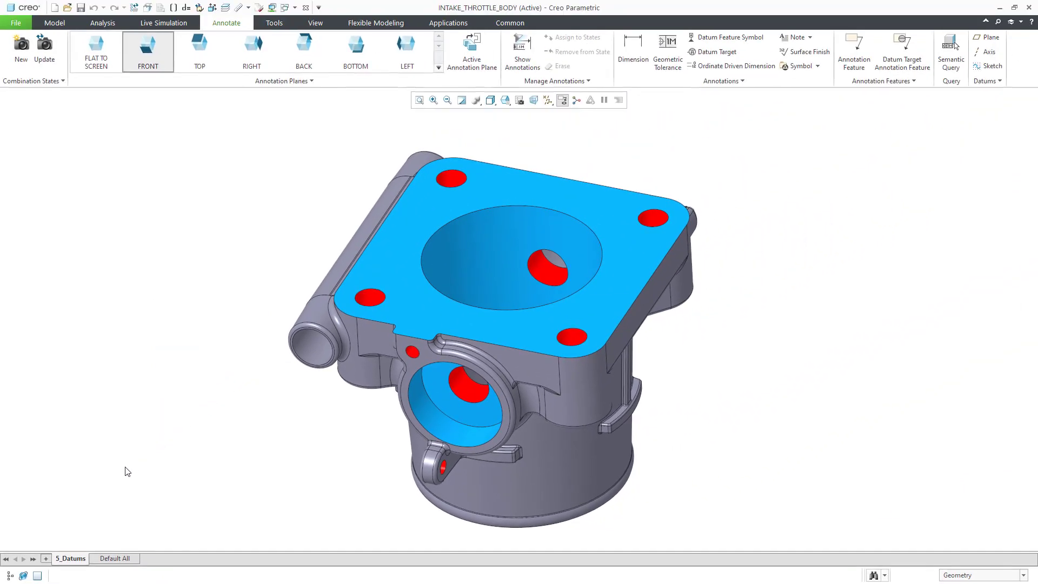
Define annotation plane A on the port face reference with 180° text rotation via the Annotation Plane Manager
left_click(312, 81)
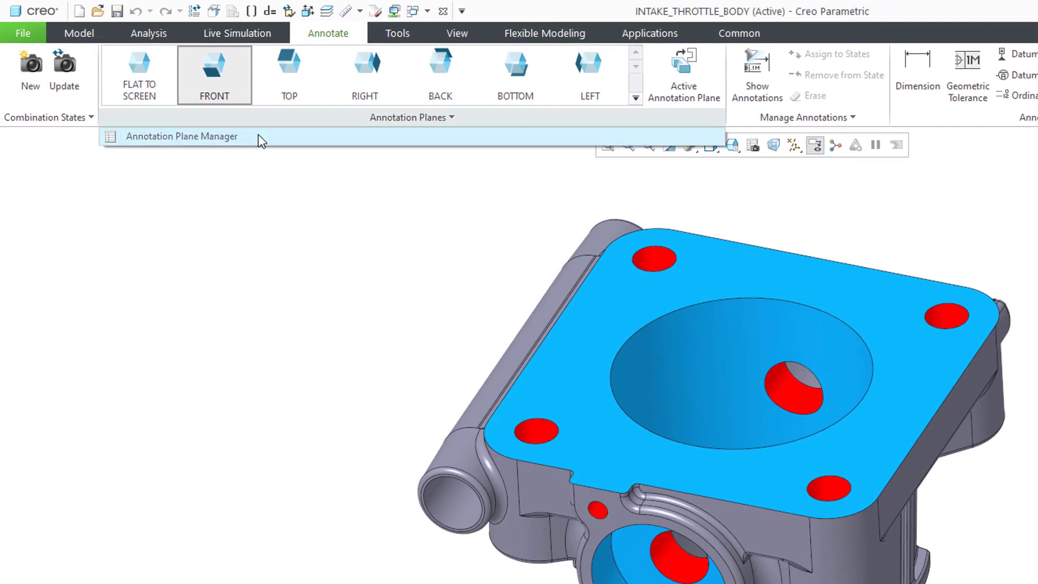
left_click(181, 136)
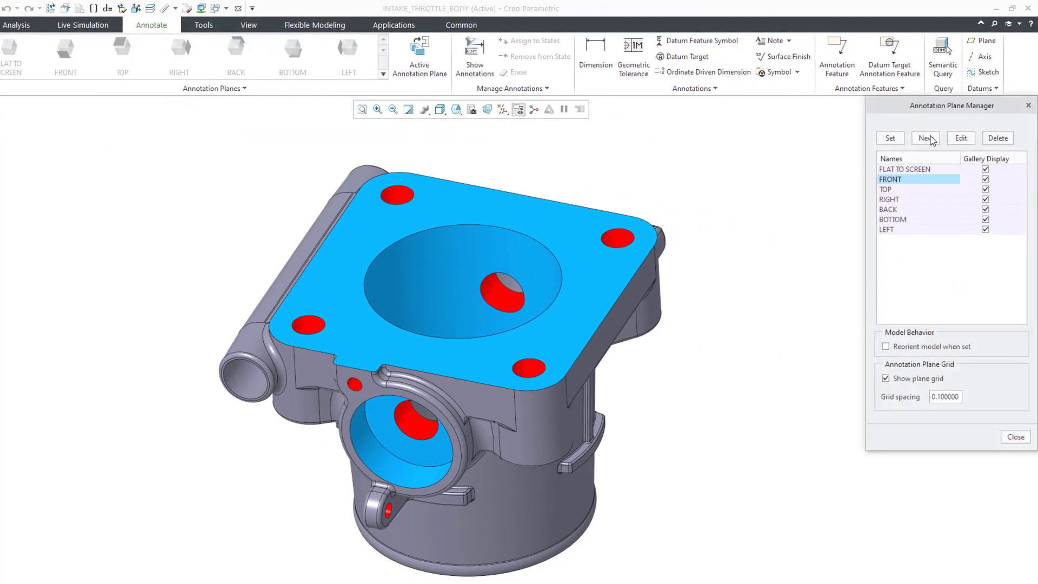
left_click(925, 138)
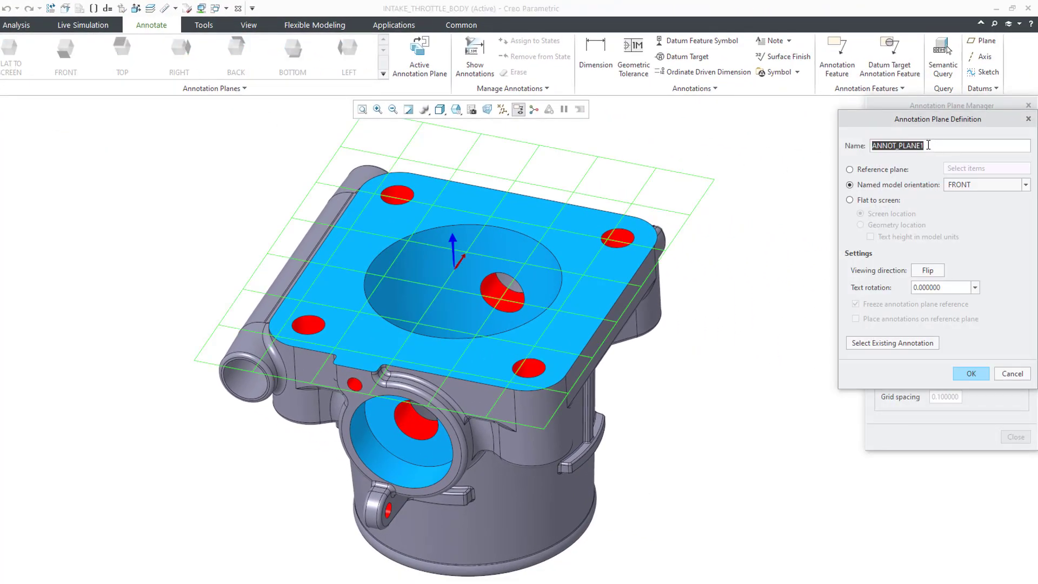
type("A")
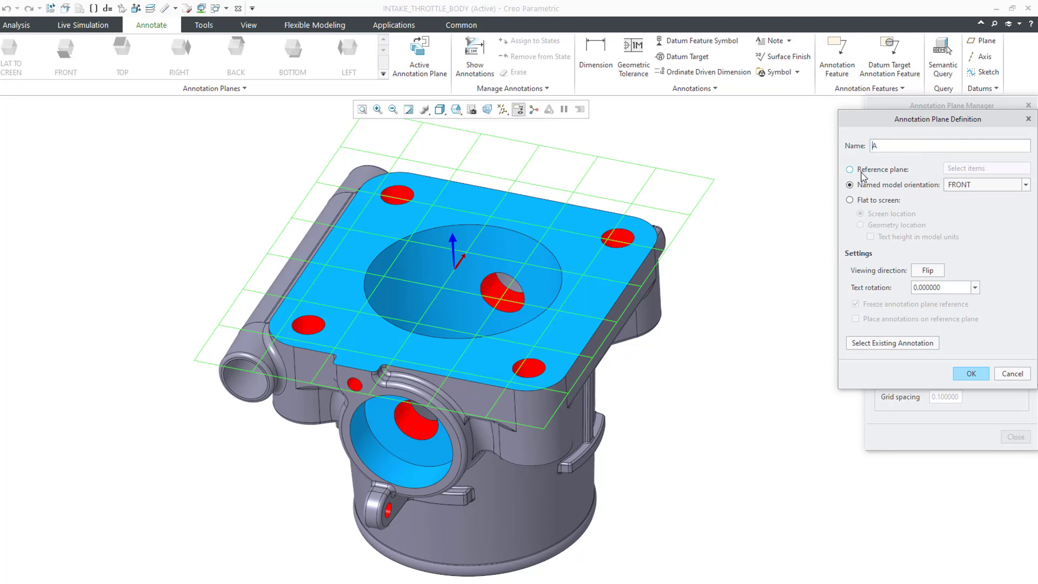
left_click(849, 170)
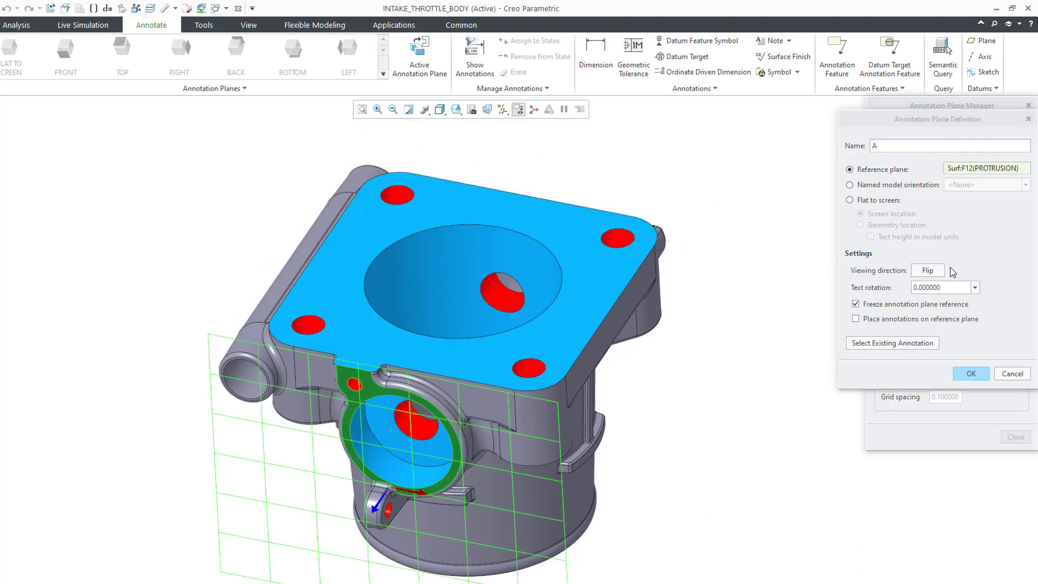
left_click(974, 287)
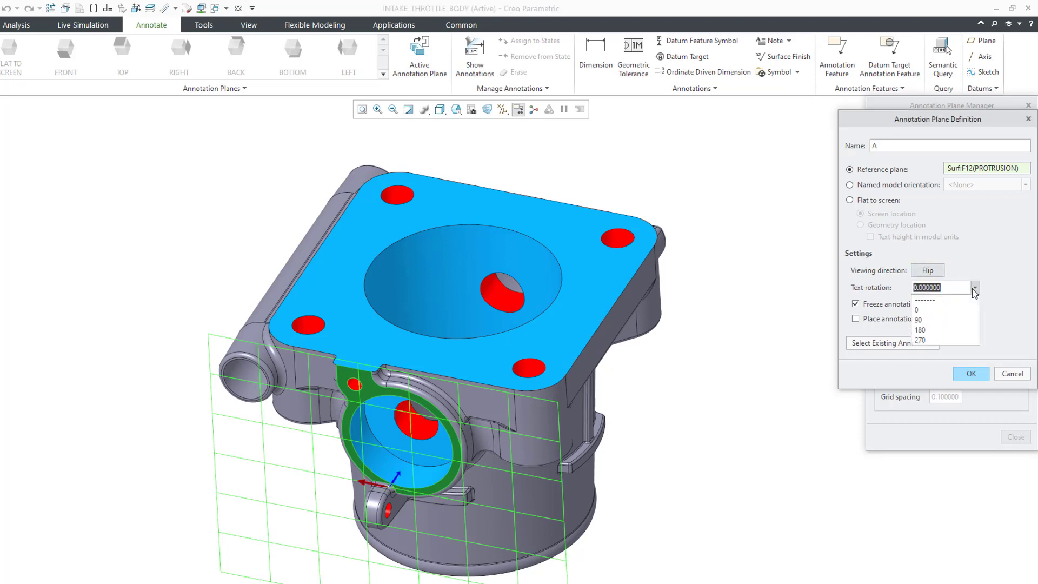
left_click(919, 329)
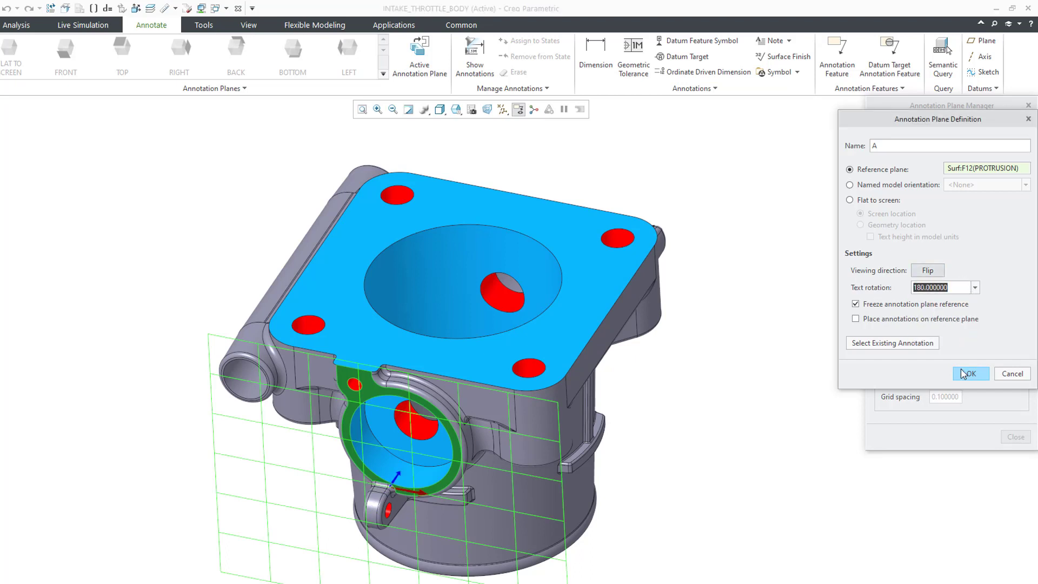
left_click(970, 373)
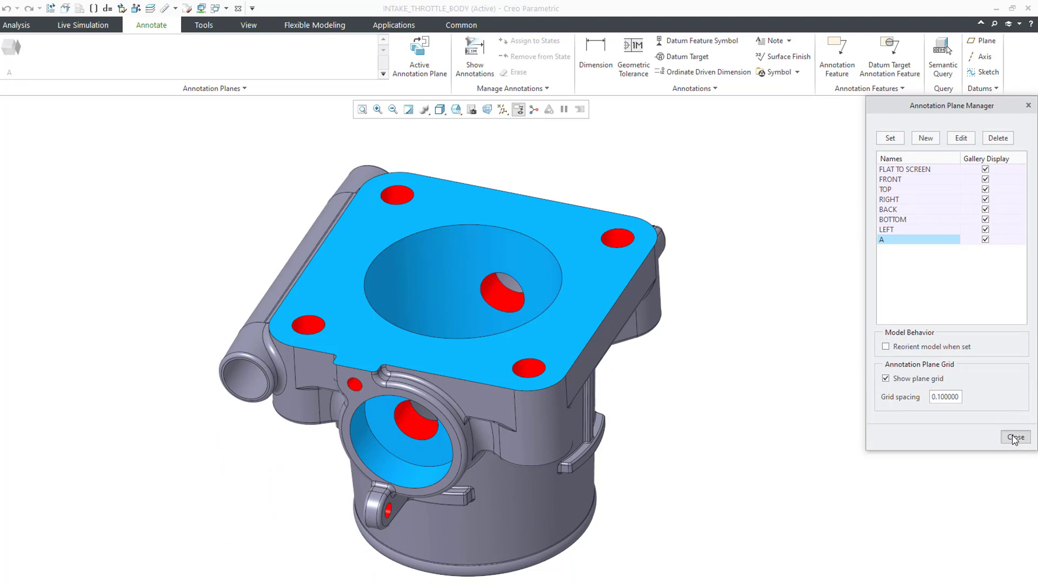
left_click(1015, 437)
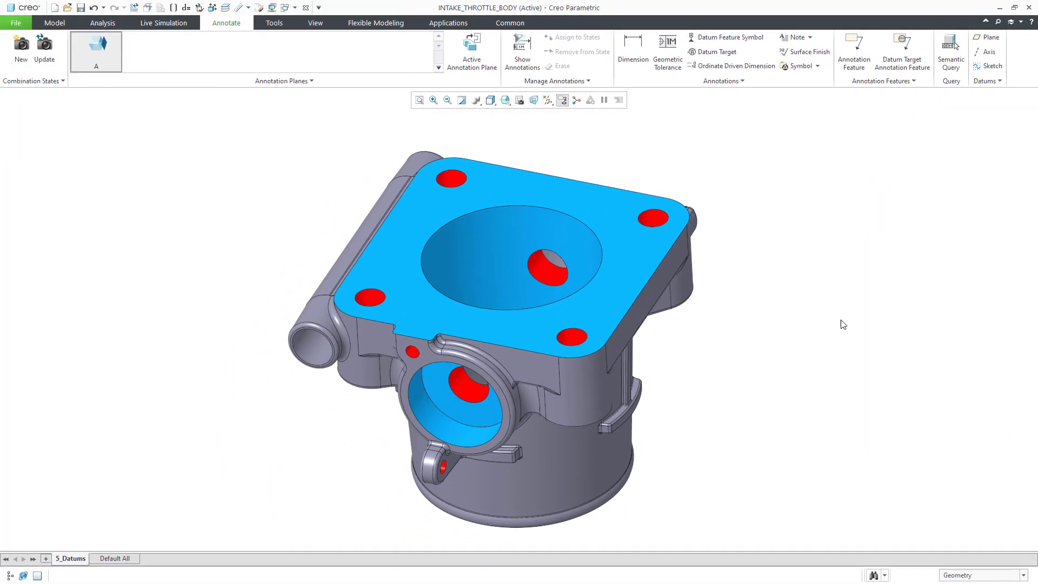
mouse_move(667, 52)
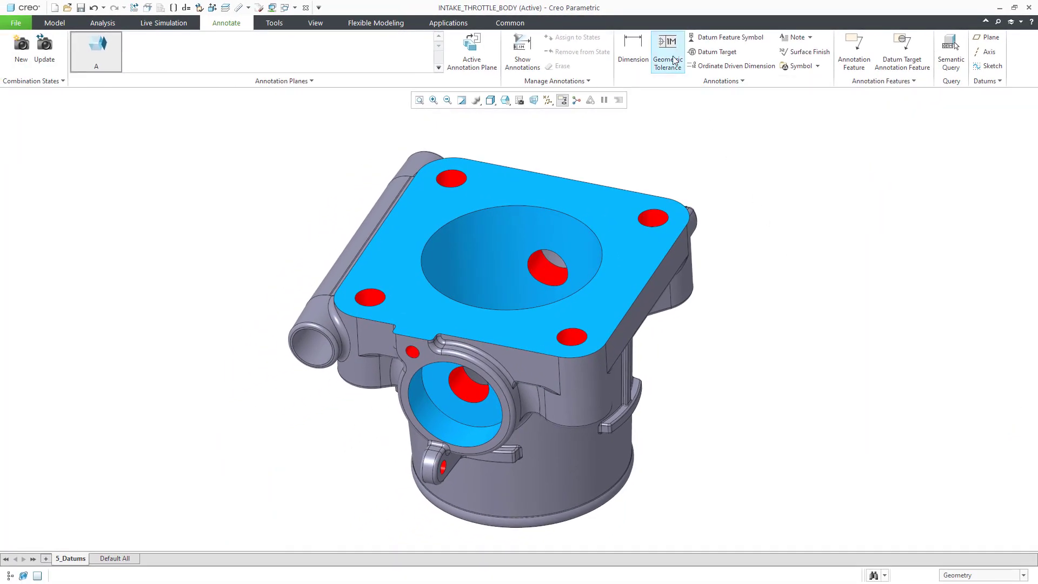
Place a 0.005 flatness tolerance on the top flange face and attach datum feature symbol A below it
left_click(667, 52)
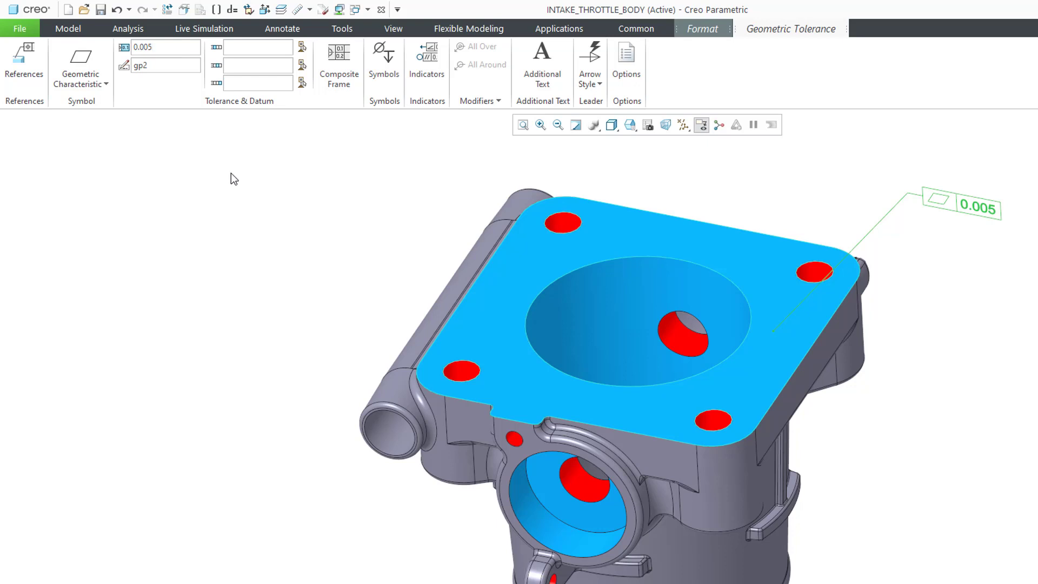
left_click(281, 28)
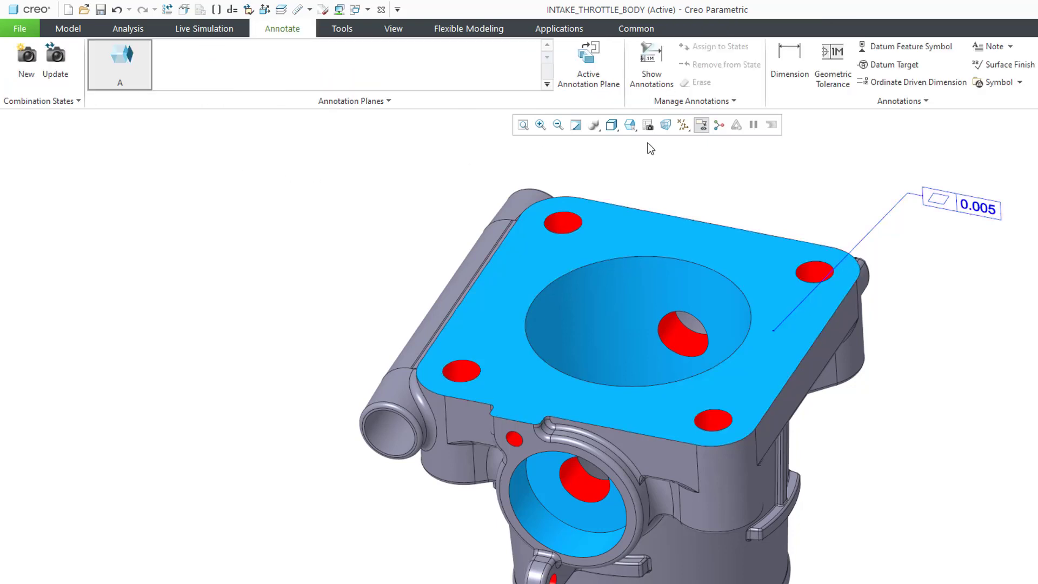
left_click(910, 46)
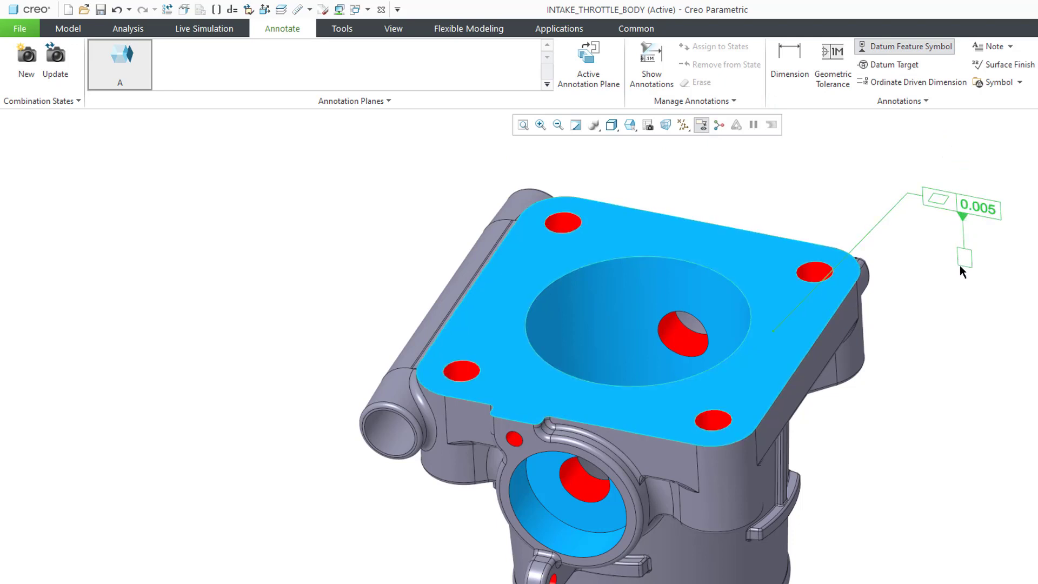
left_click(963, 259)
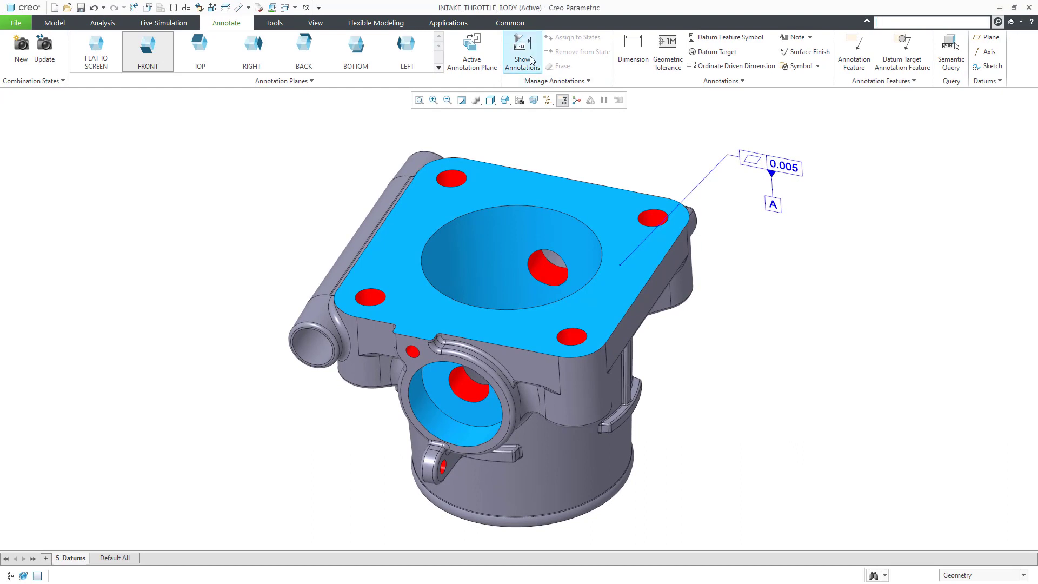
Show the bore's Ø50 diameter dimension and begin editing its tolerance
left_click(523, 52)
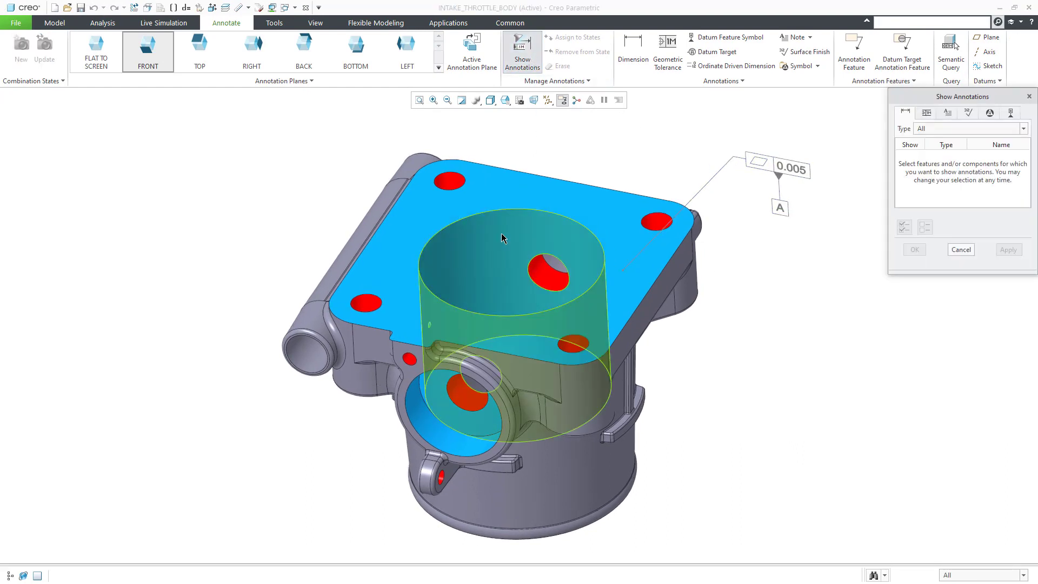
left_click(484, 251)
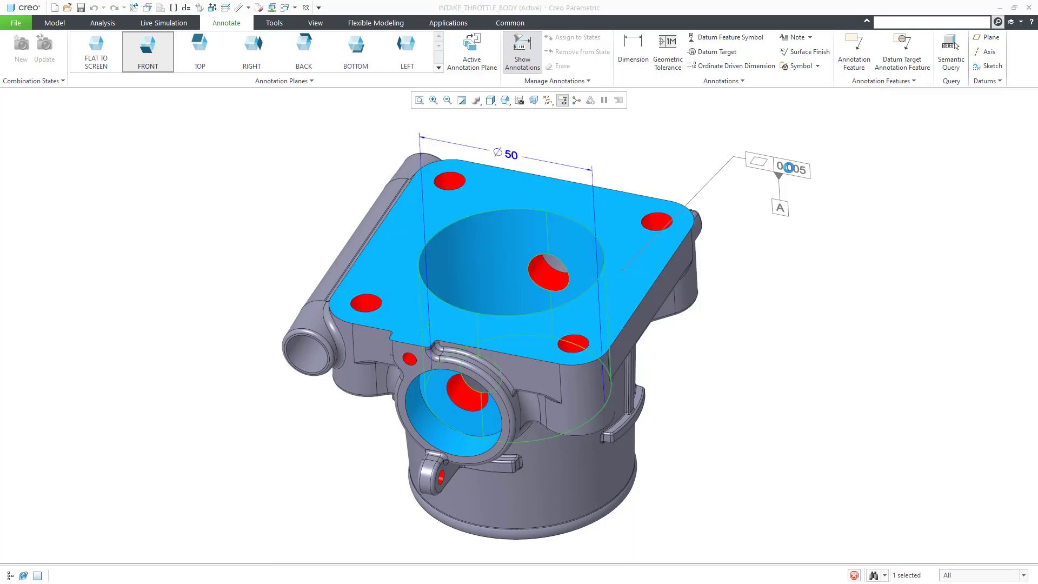
double_click(507, 154)
type("t")
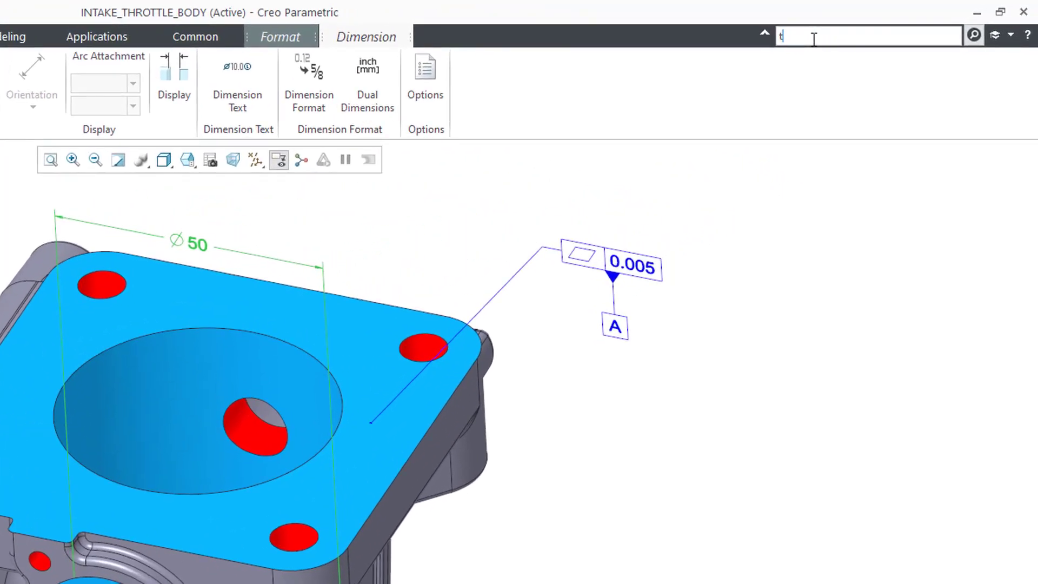
type("oler")
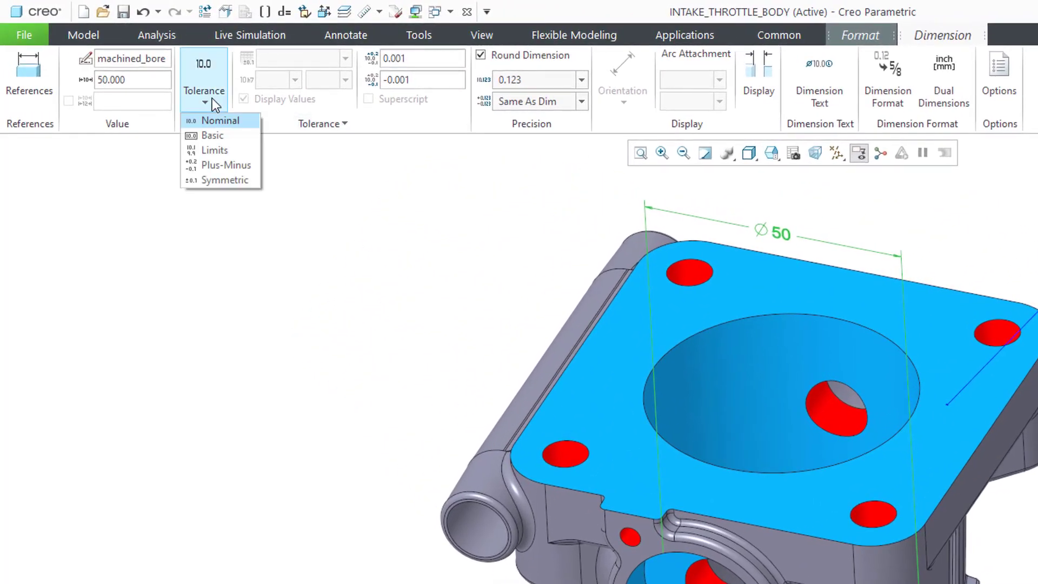
Give the Ø50 bore dimension a plus-minus tolerance of +0.010 / -0.005
left_click(225, 165)
type("-0.005")
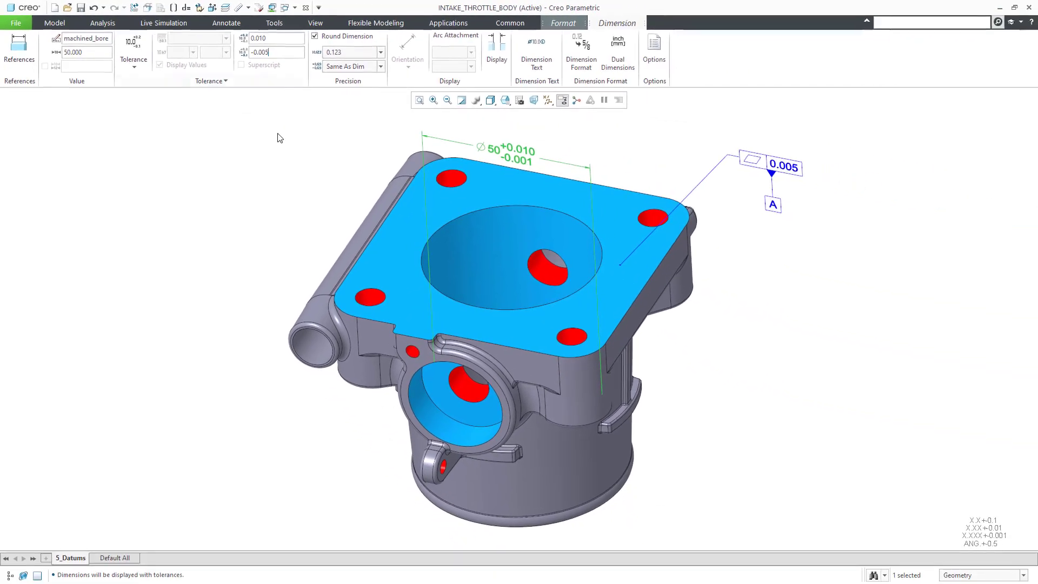
left_click(226, 23)
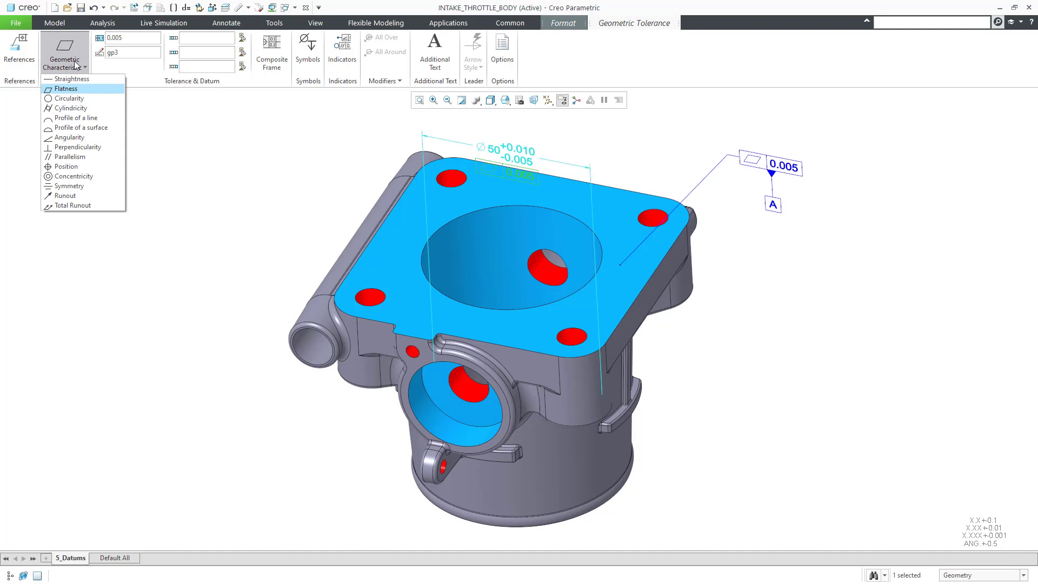
Make the bore tolerance a 0.005 perpendicularity control referencing primary datum A
left_click(66, 88)
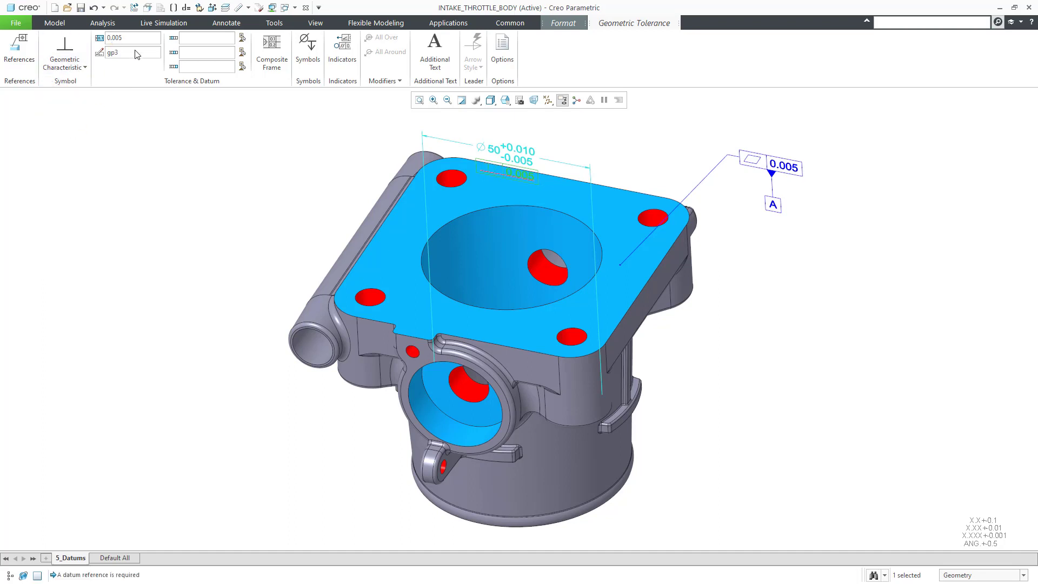
mouse_move(148, 126)
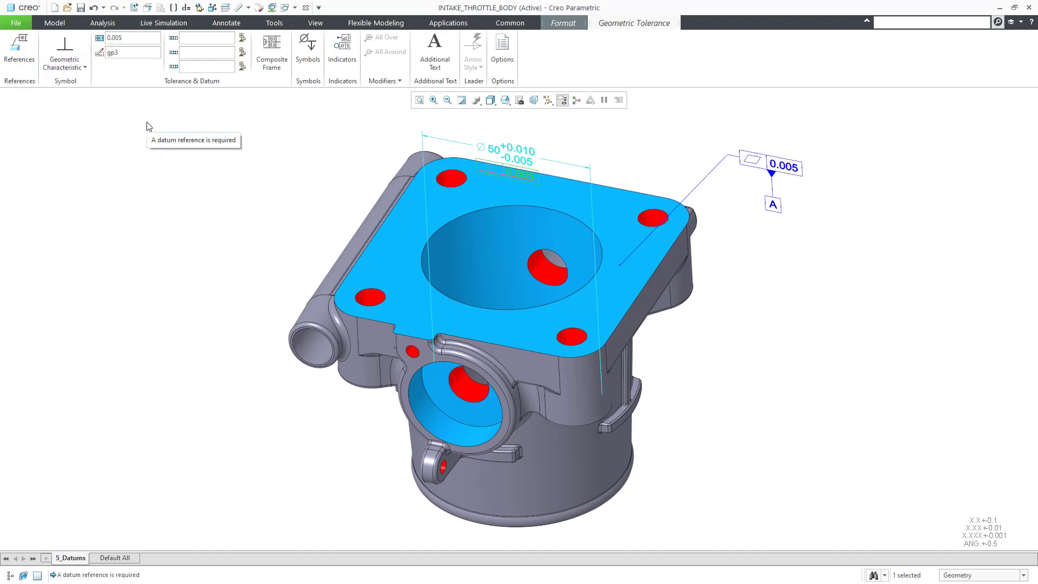
left_click(241, 36)
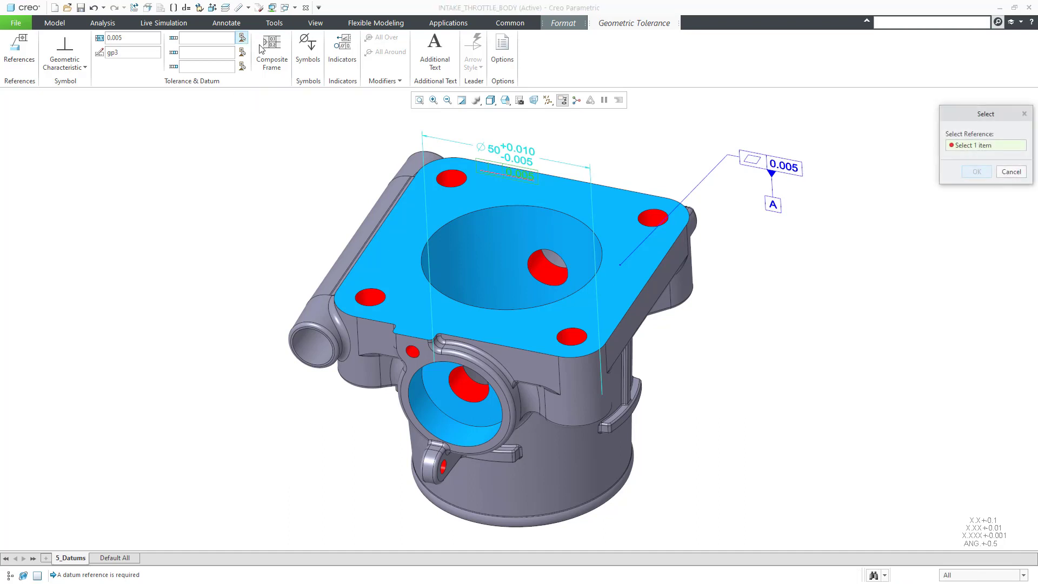
left_click(771, 206)
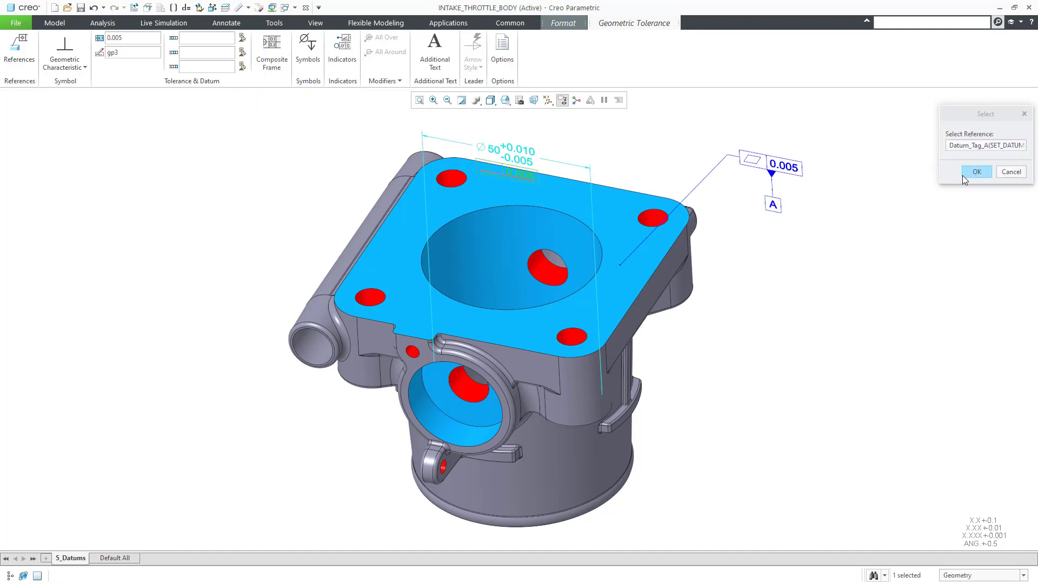
left_click(975, 172)
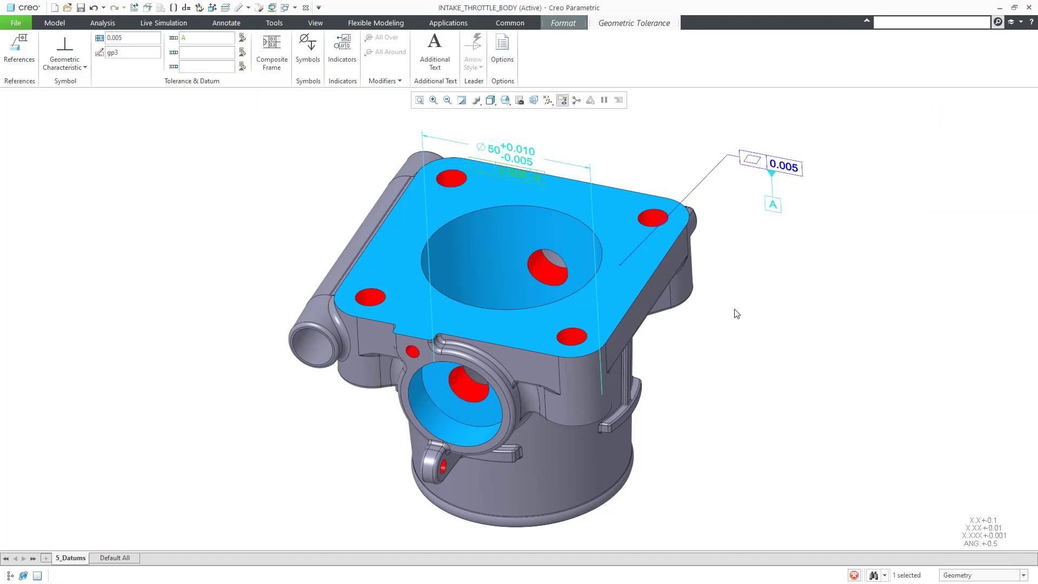
left_click(226, 23)
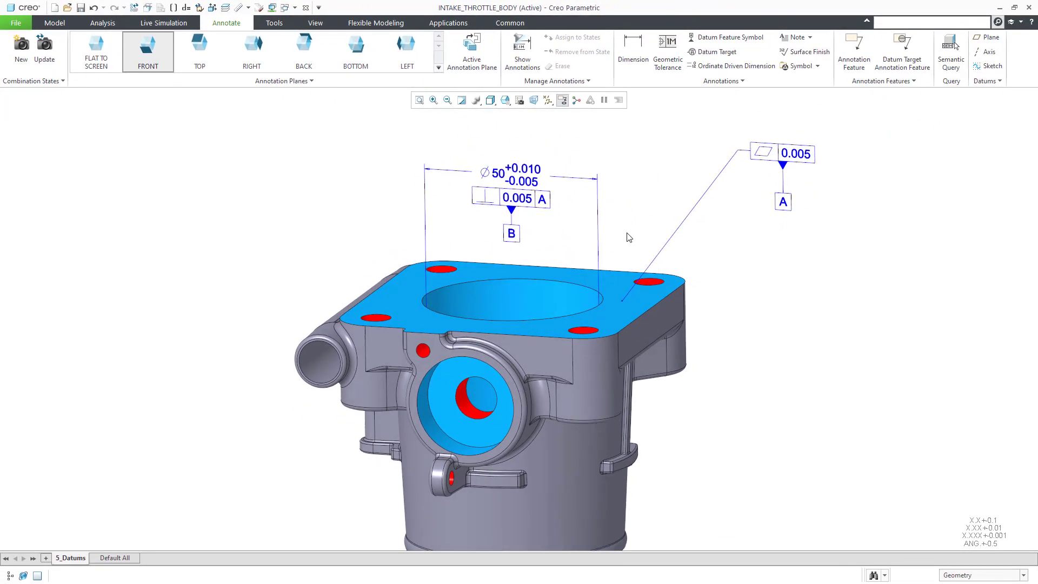
Bring up Show Annotations to list further model annotations
left_click(522, 51)
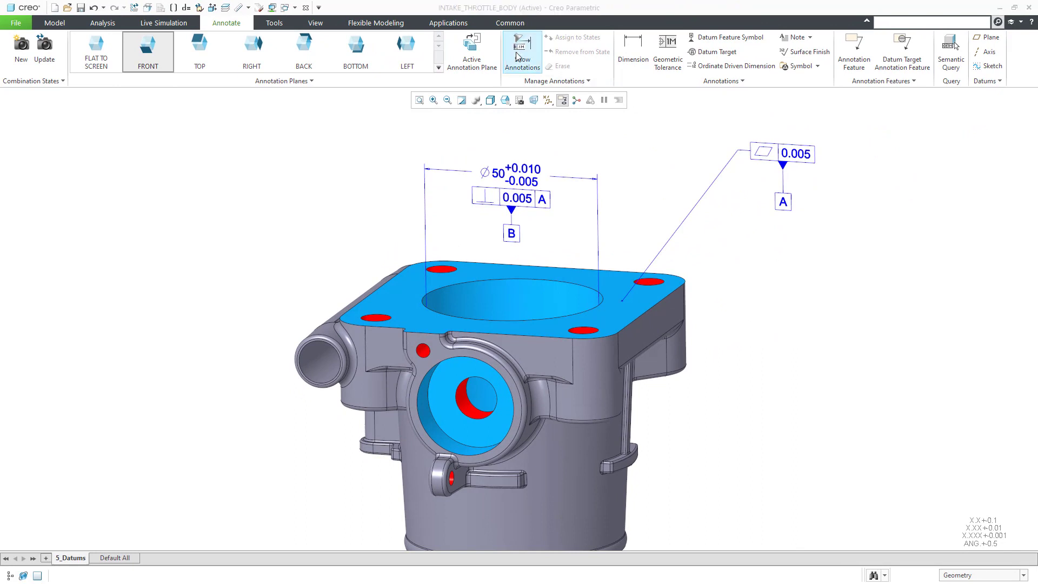
Show the side bore's Ø28 dimension and give it a plus-minus tolerance of +0.010
left_click(522, 51)
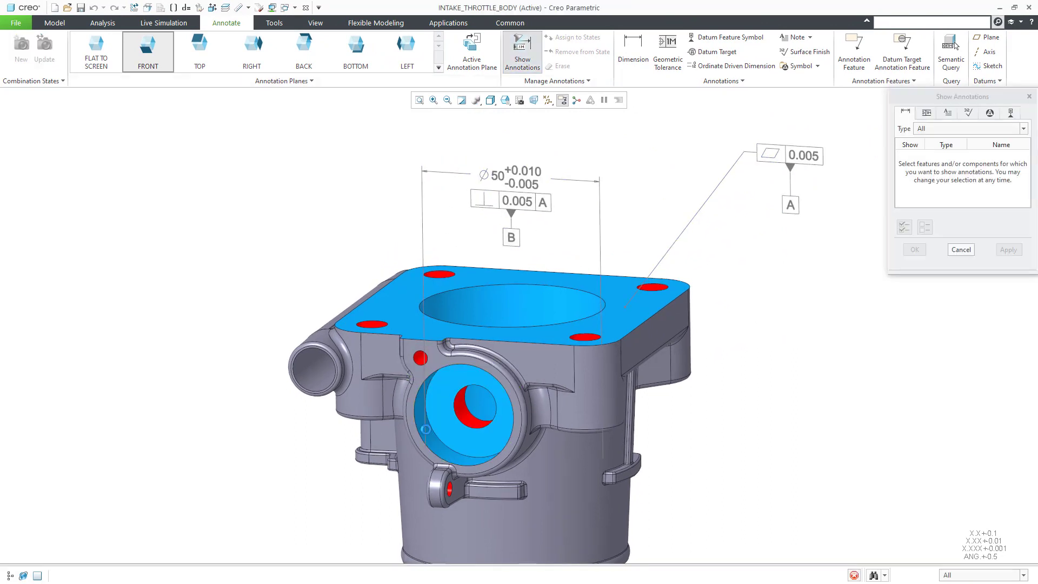
left_click(463, 414)
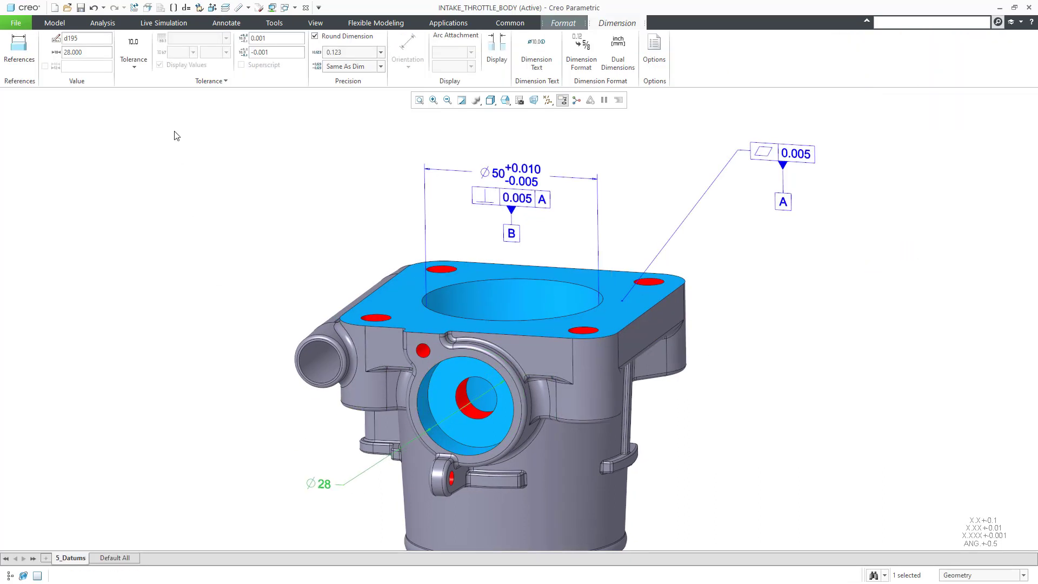
left_click(133, 59)
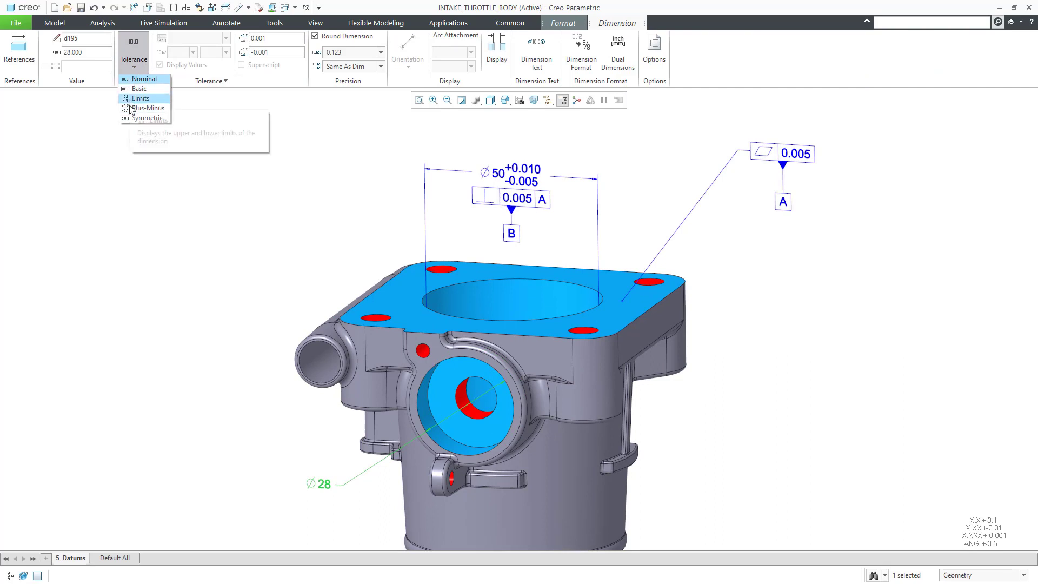
left_click(148, 108)
type("0.010")
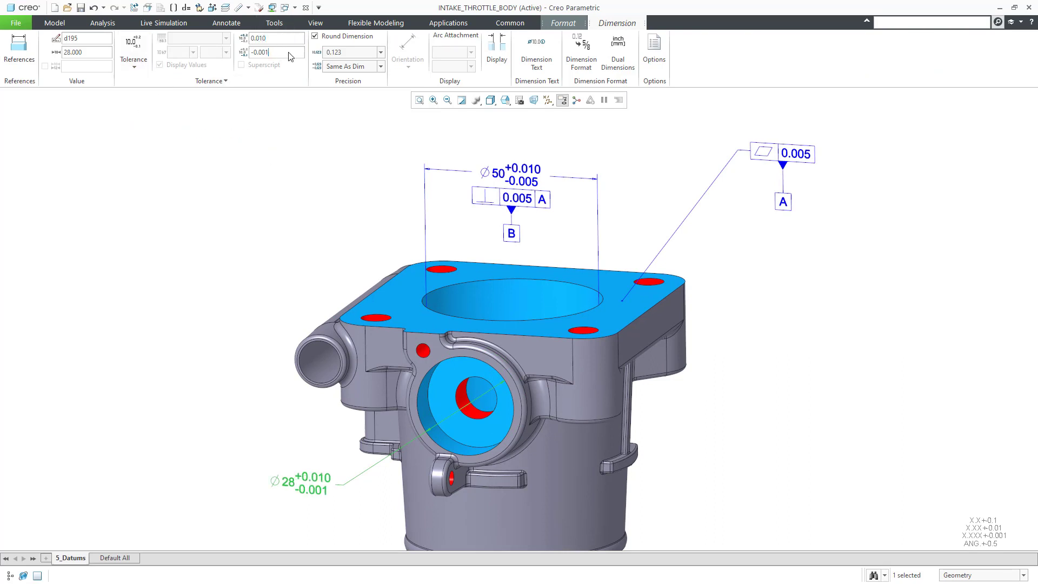
Set the Ø28 lower tolerance to -0.003 and add a Ø0.005 position tolerance to datums A and B
type("-0.003")
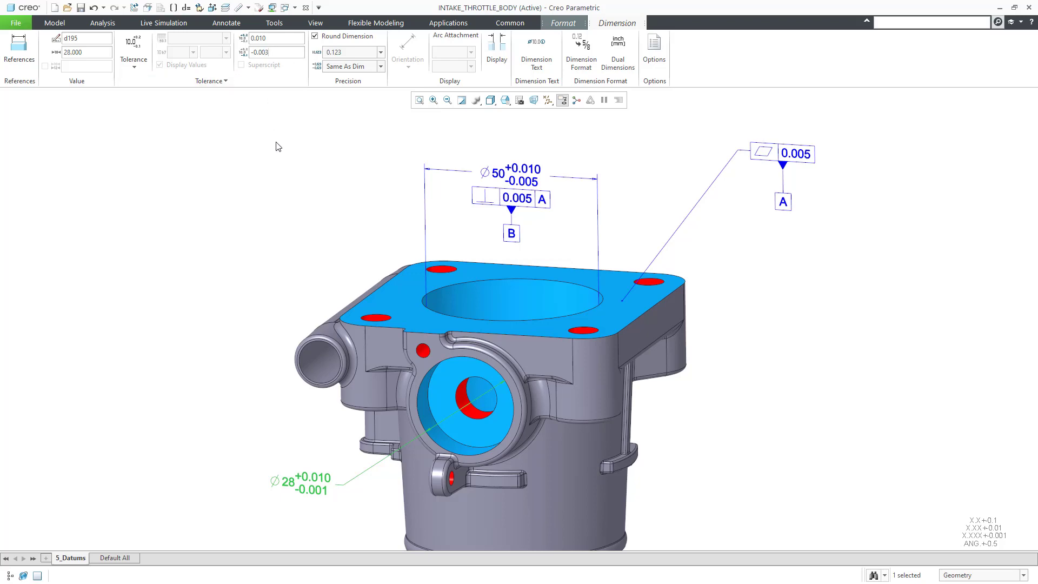
left_click(226, 22)
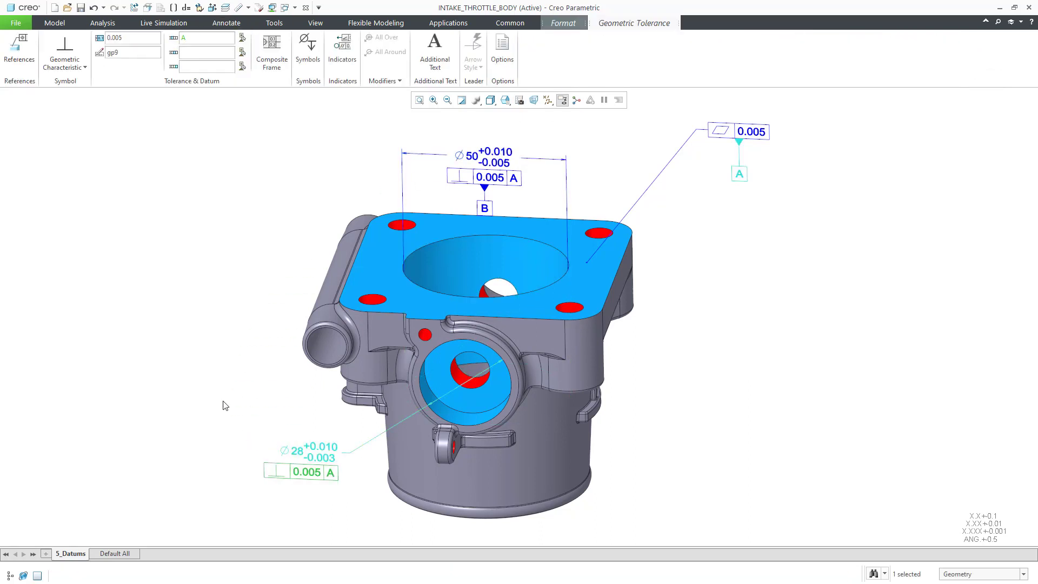
left_click(63, 42)
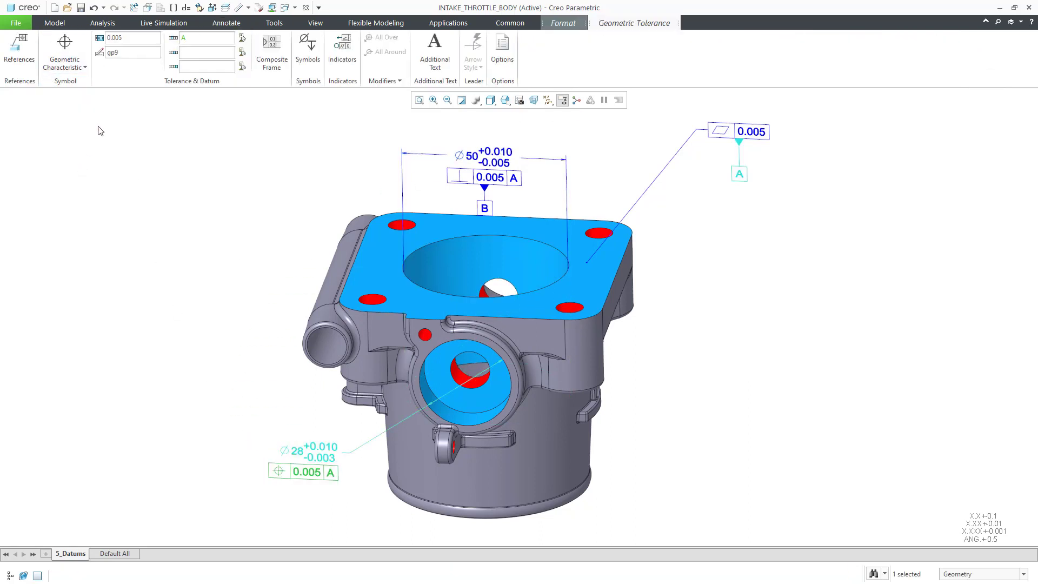
left_click(307, 49)
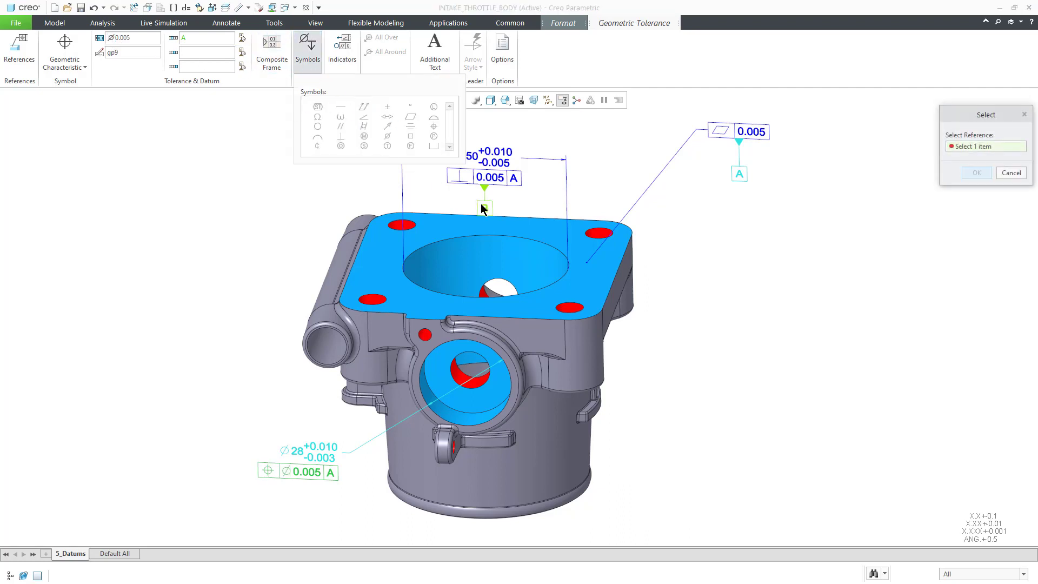
left_click(485, 208)
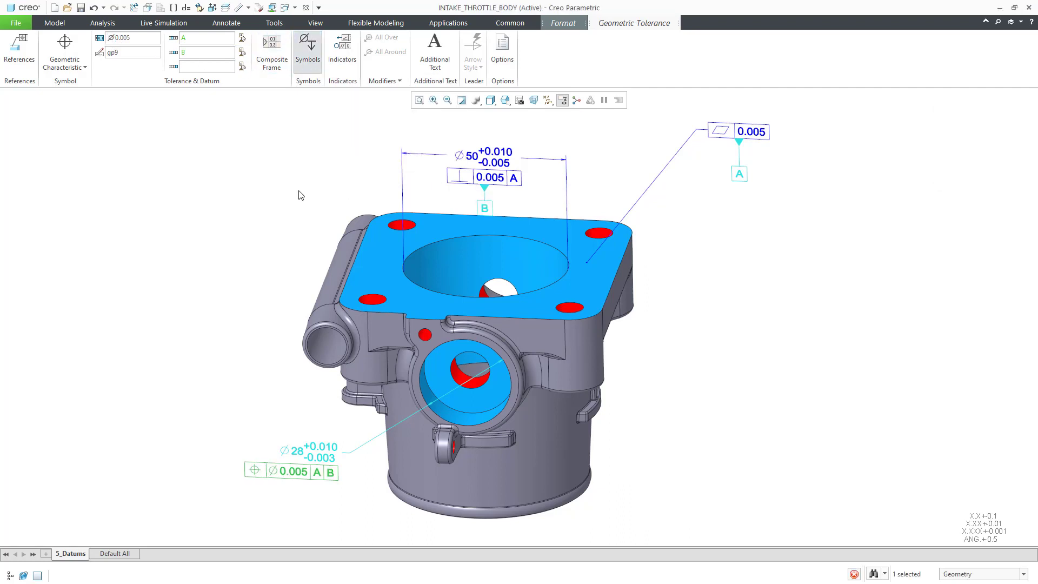
left_click(226, 23)
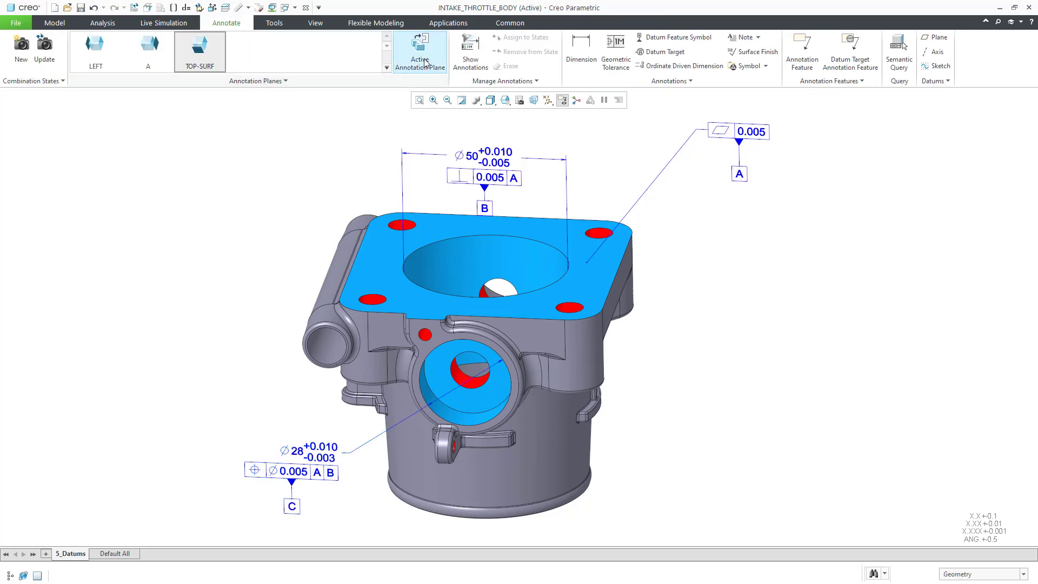
Show the flange's 80 base_width dimension on the model and begin a new flange-hole dimension
left_click(469, 50)
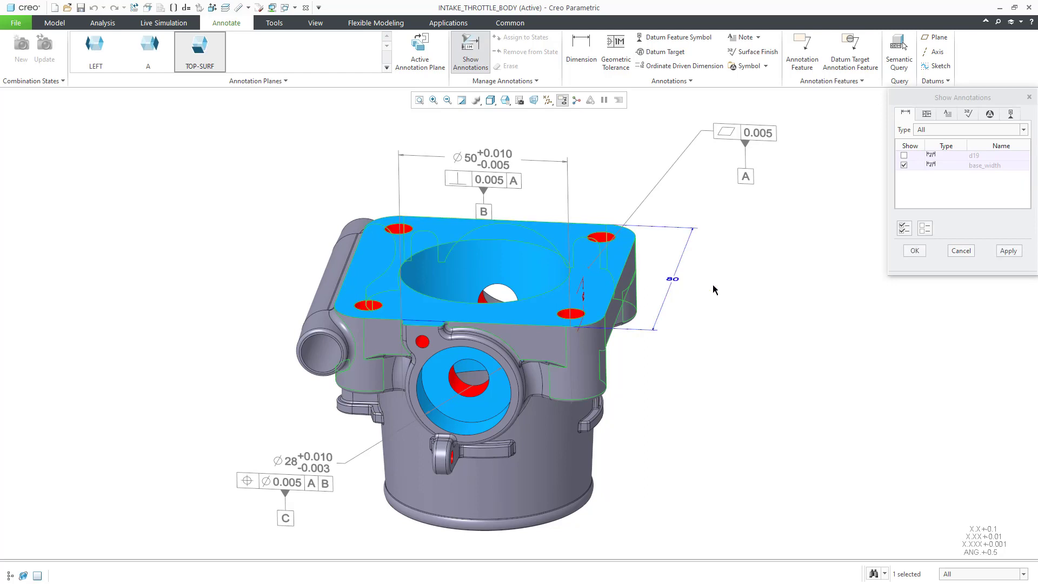
left_click(903, 164)
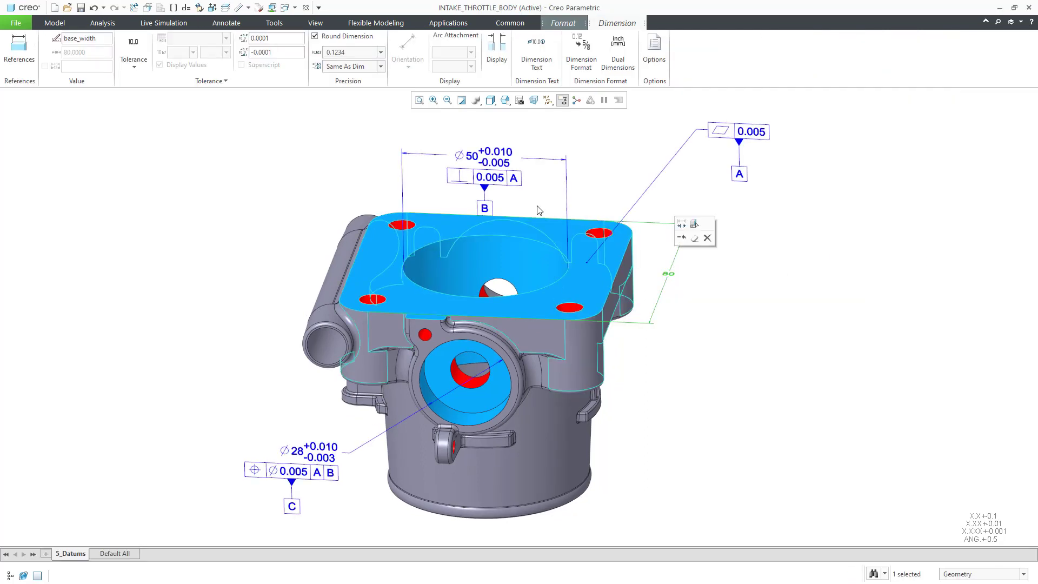
left_click(226, 22)
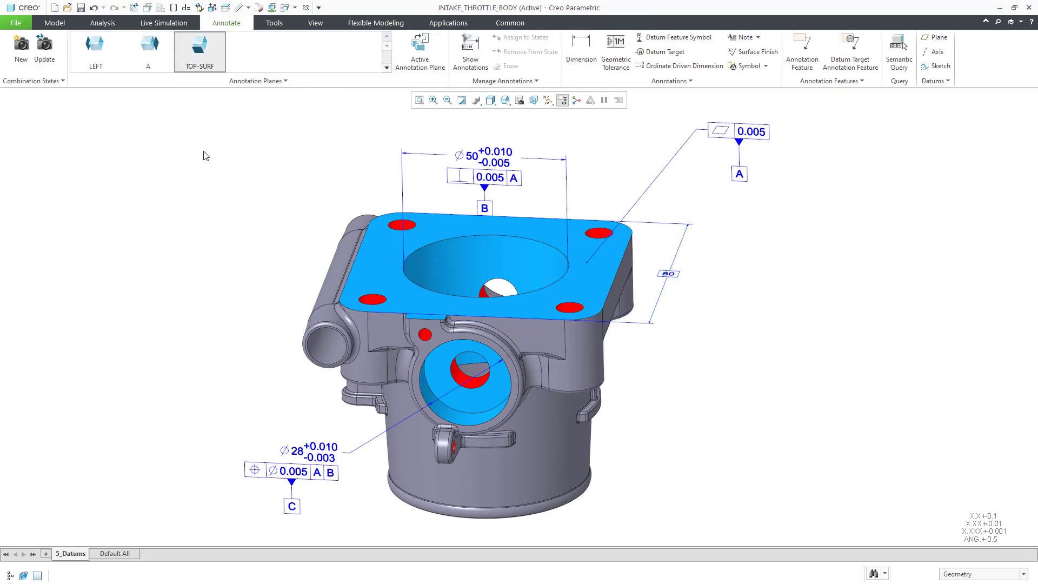
left_click(581, 52)
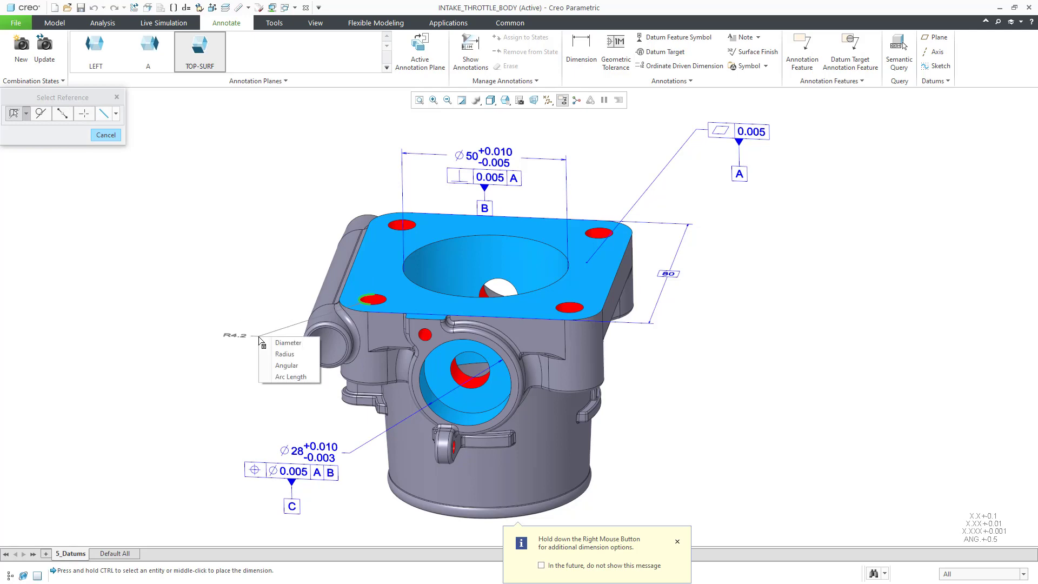
Make the Ø8.4 a diameter with plus-minus tolerance and add the MMC modifier after the 0.005 position value
left_click(287, 343)
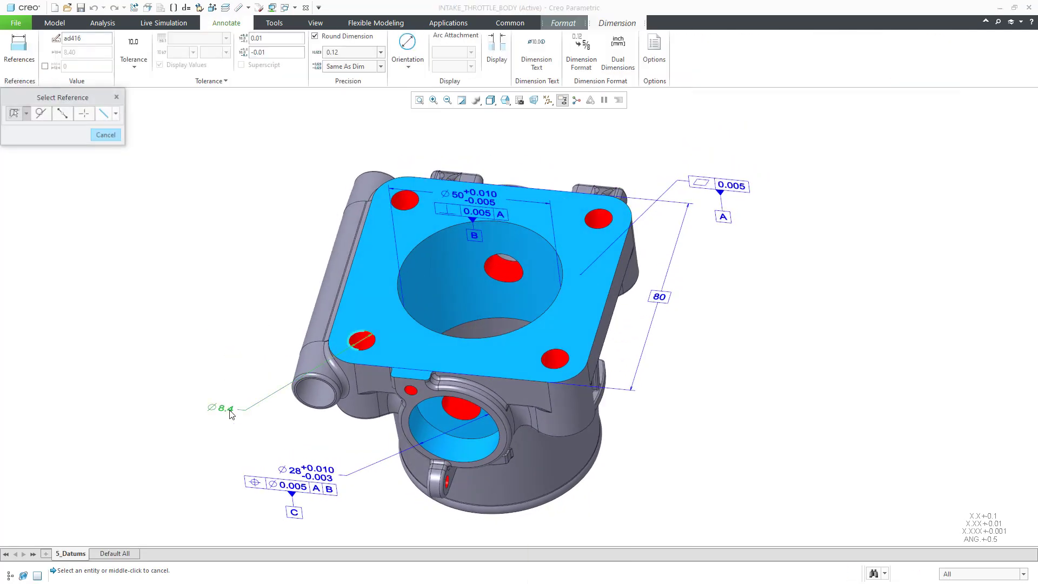
left_click(133, 59)
type("0")
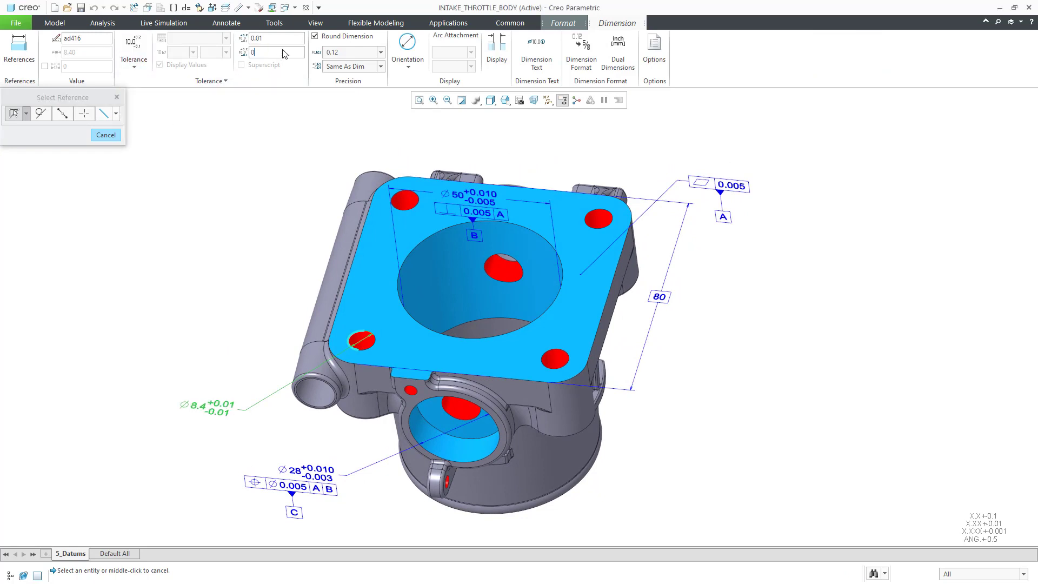
left_click(226, 22)
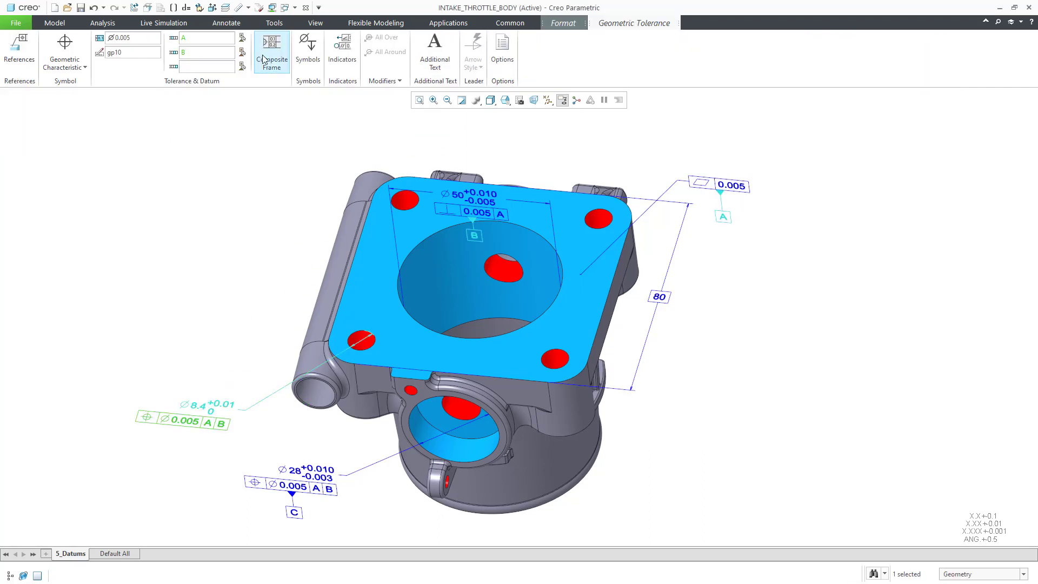
left_click(307, 50)
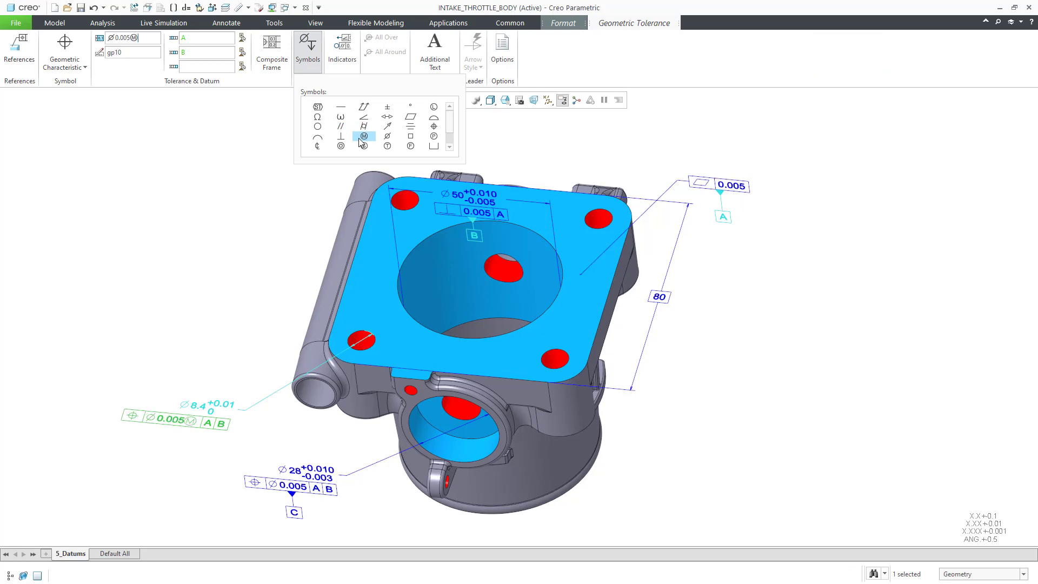
left_click(226, 22)
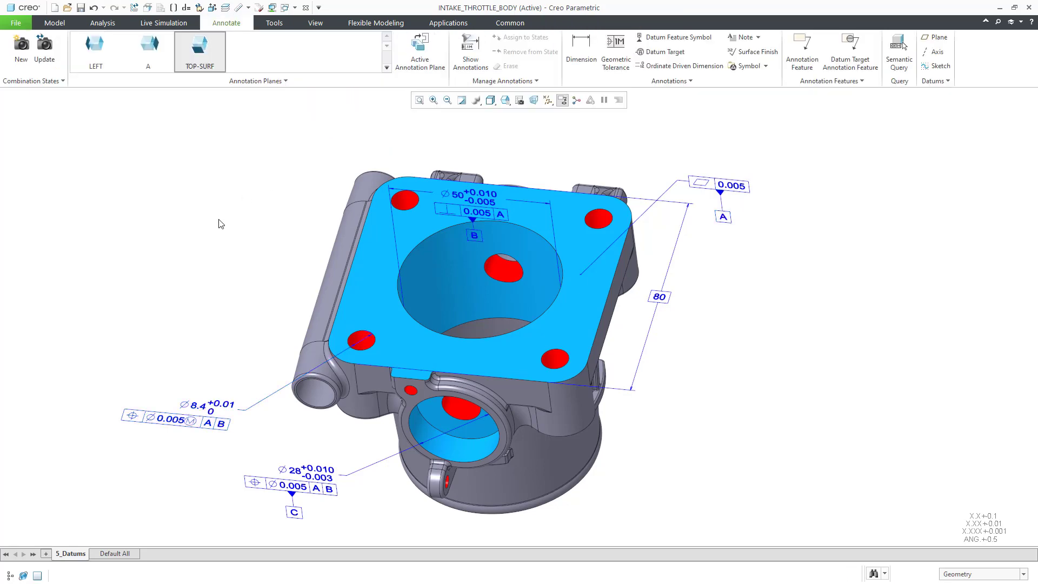
Create a new combination state Comb0001 and make it current, showing no annotations
left_click(664, 52)
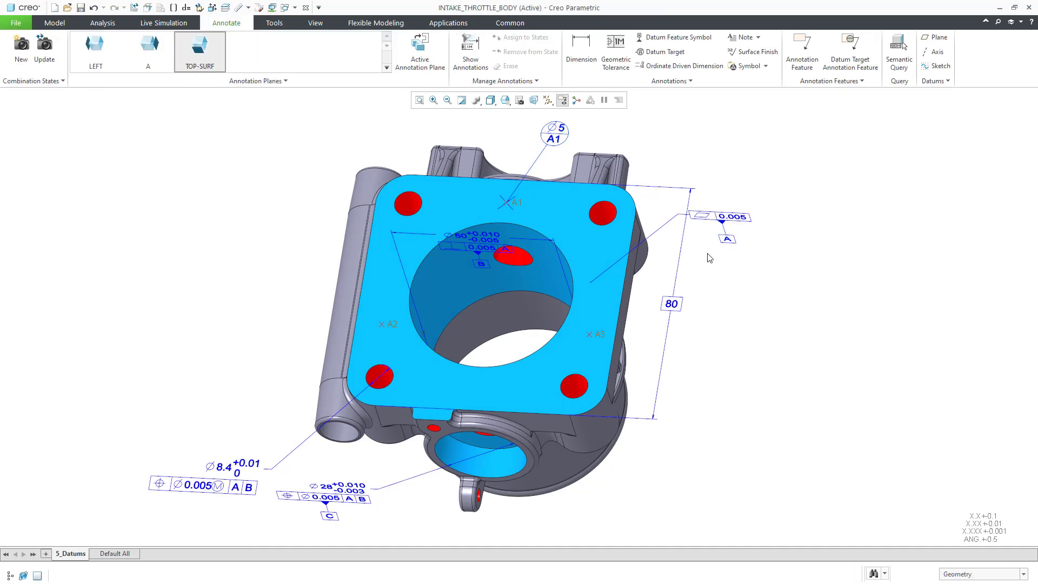
left_click(664, 52)
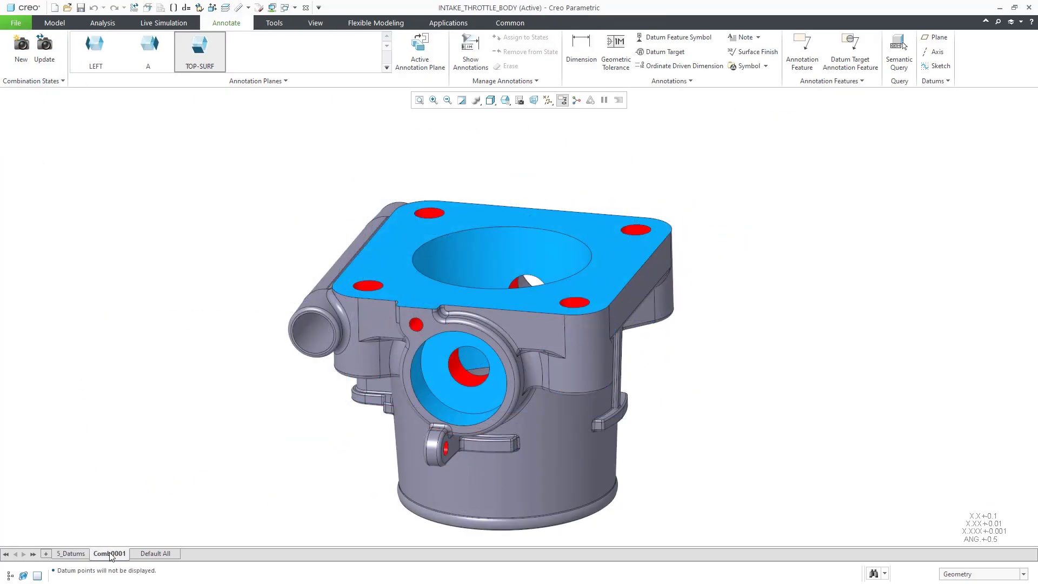
Rename the new state to 7A and assign the Ø8.4 tolerance and 80 dimension to it
right_click(108, 553)
type("7A")
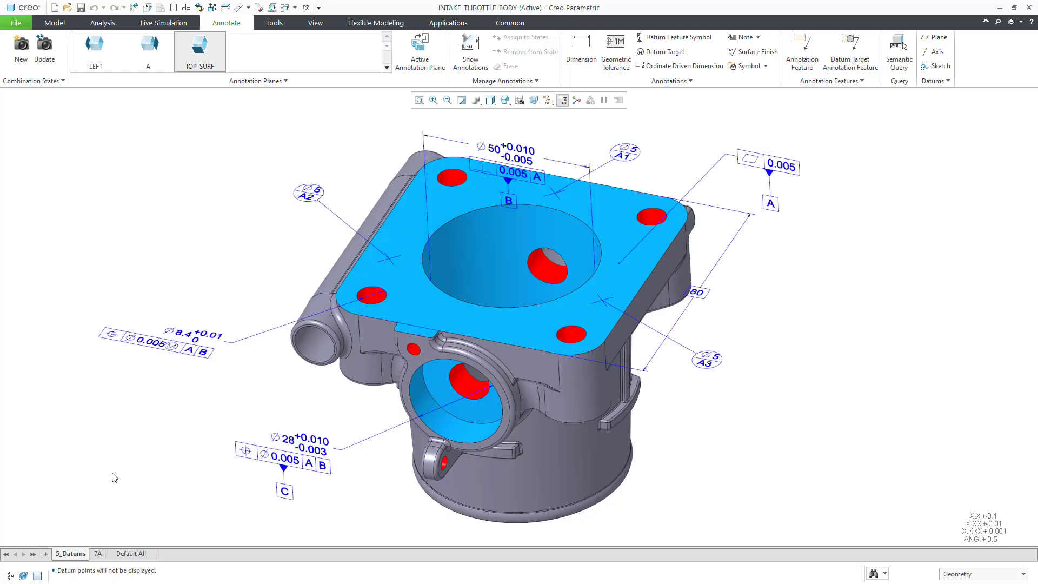
left_click(193, 334)
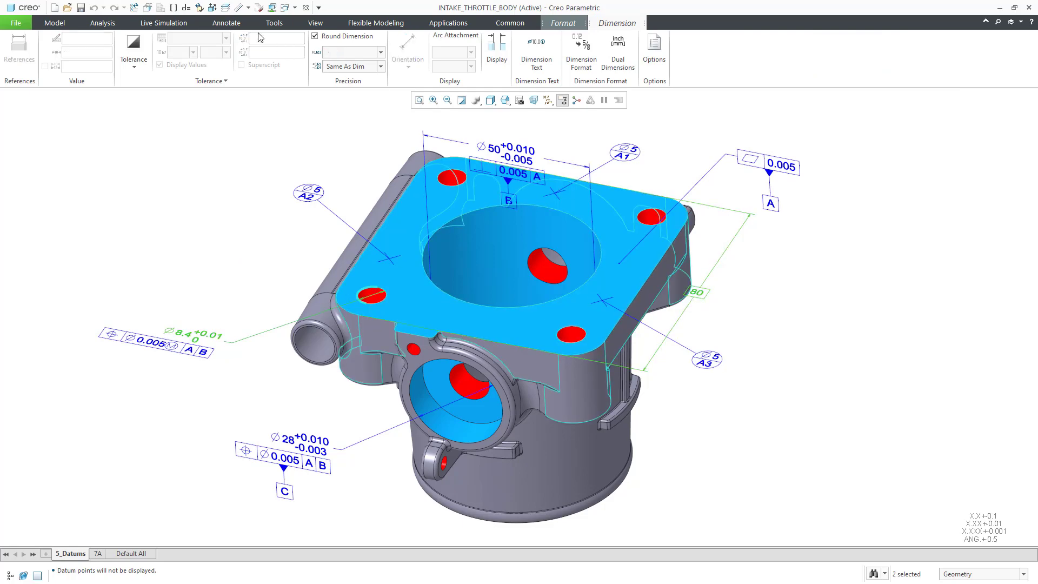
left_click(520, 37)
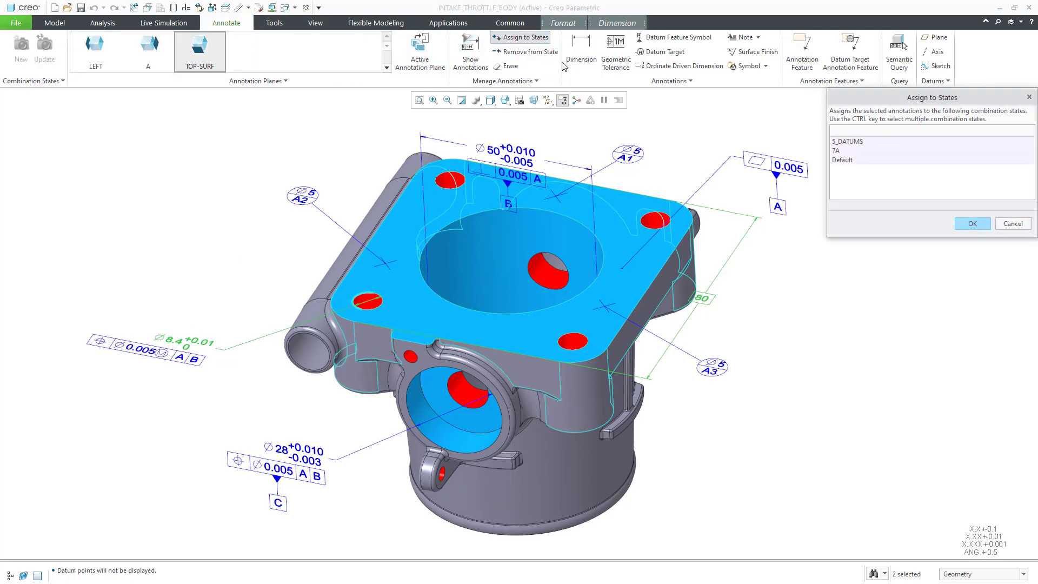
left_click(971, 223)
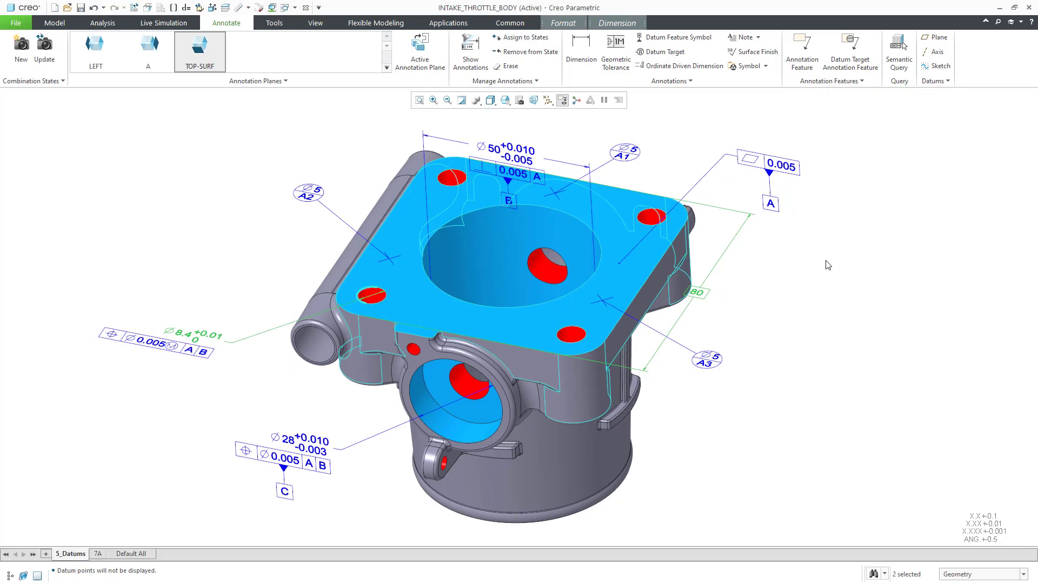
mouse_move(525, 52)
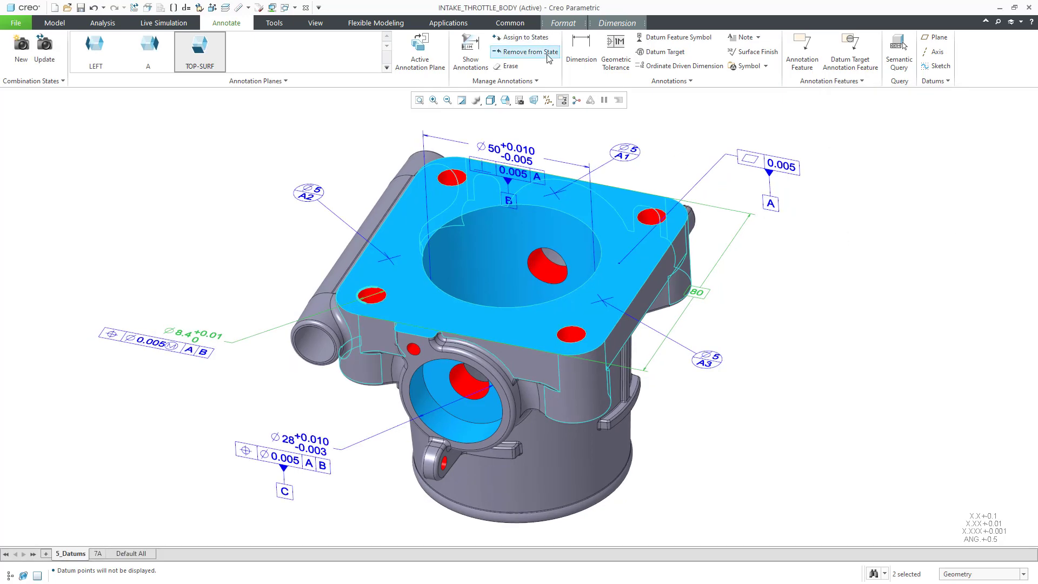
Remove those two annotations from 5_Datums and switch to the 7A state
left_click(527, 52)
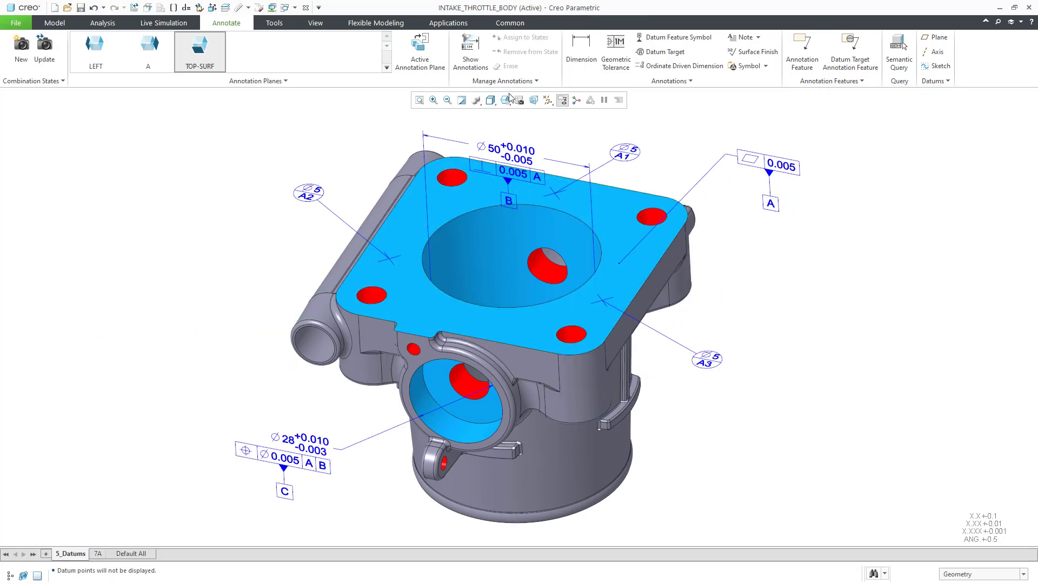
left_click(98, 554)
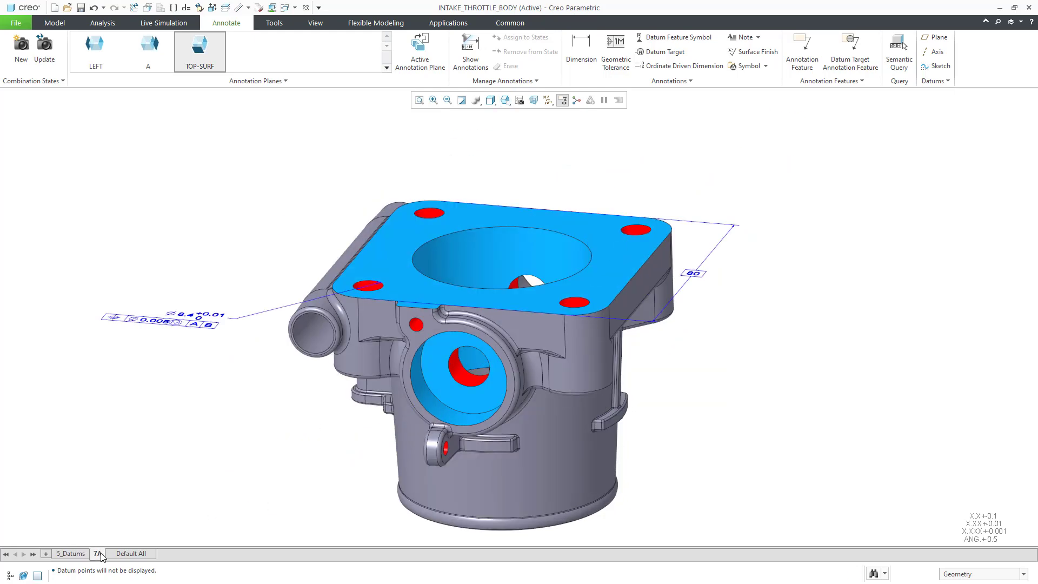
mouse_move(195, 446)
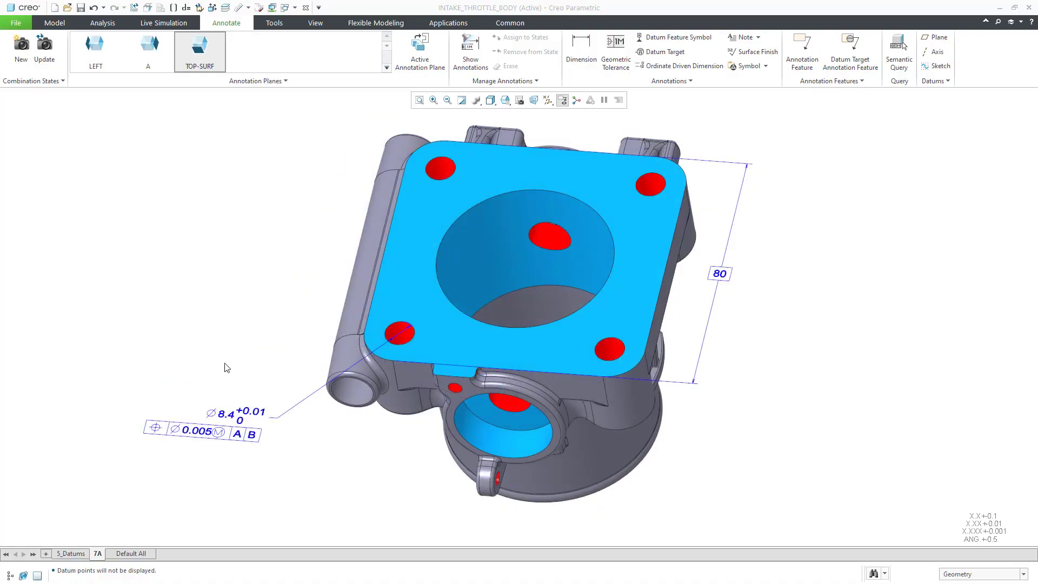
Add the other three corner bolt holes as references of the Ø8.4 hole dimension
double_click(221, 414)
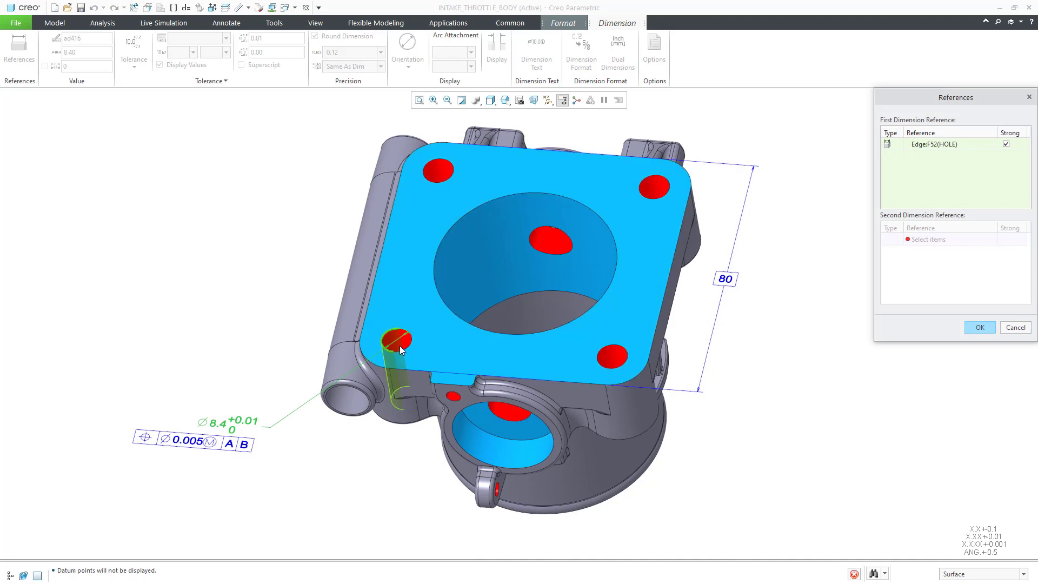
left_click(653, 185)
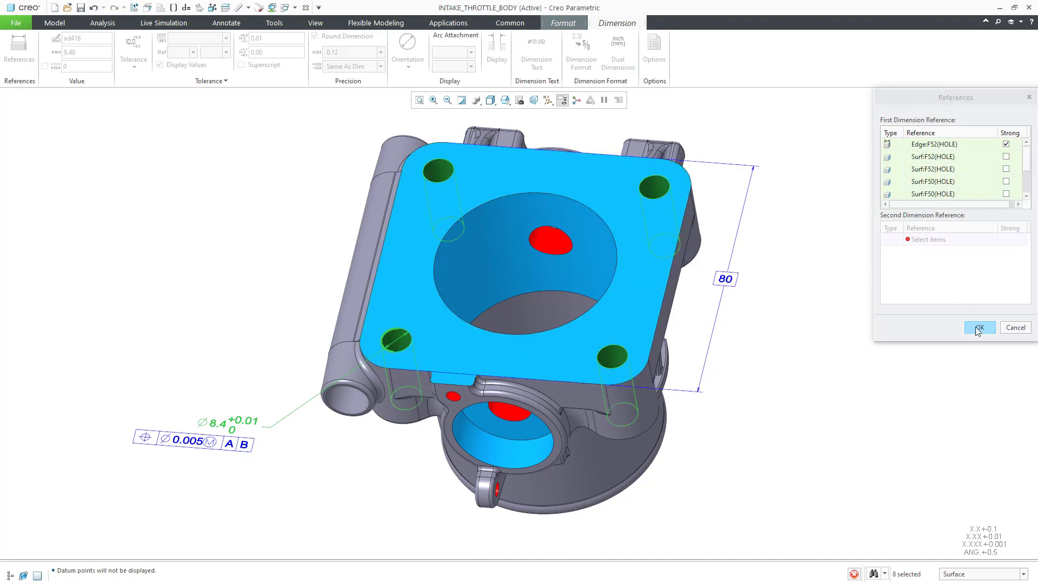
left_click(979, 327)
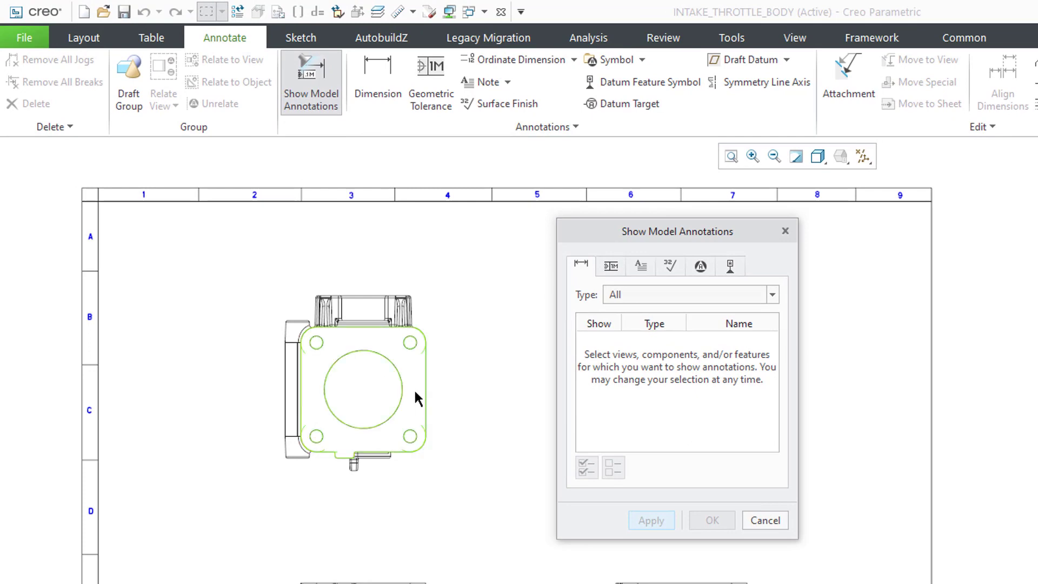
Show the 80 dimensions, 4X Ø8.4 position tolerance, datum A flatness and targets A1–A3 on the top view
left_click(362, 306)
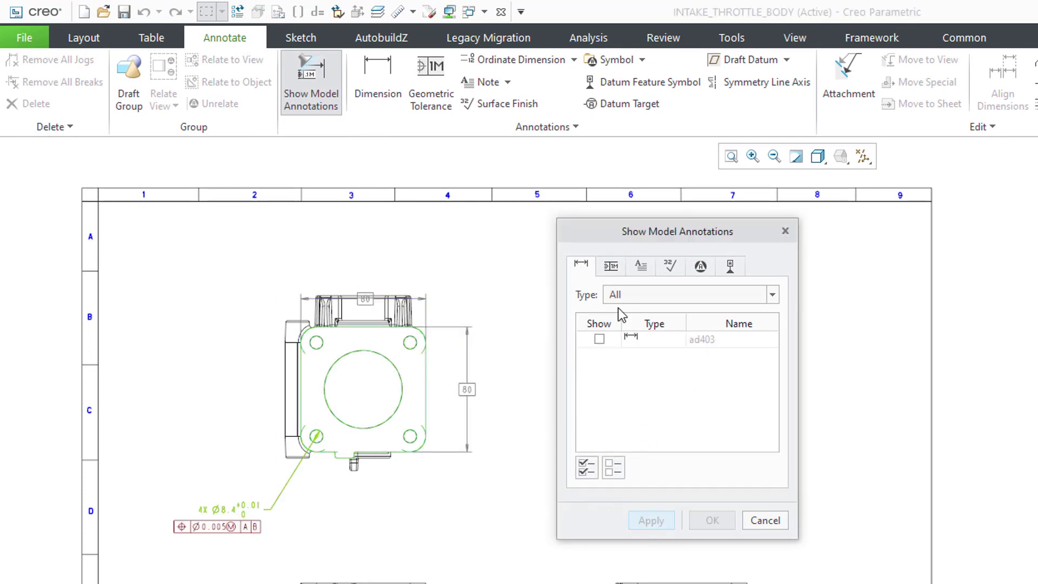
left_click(610, 266)
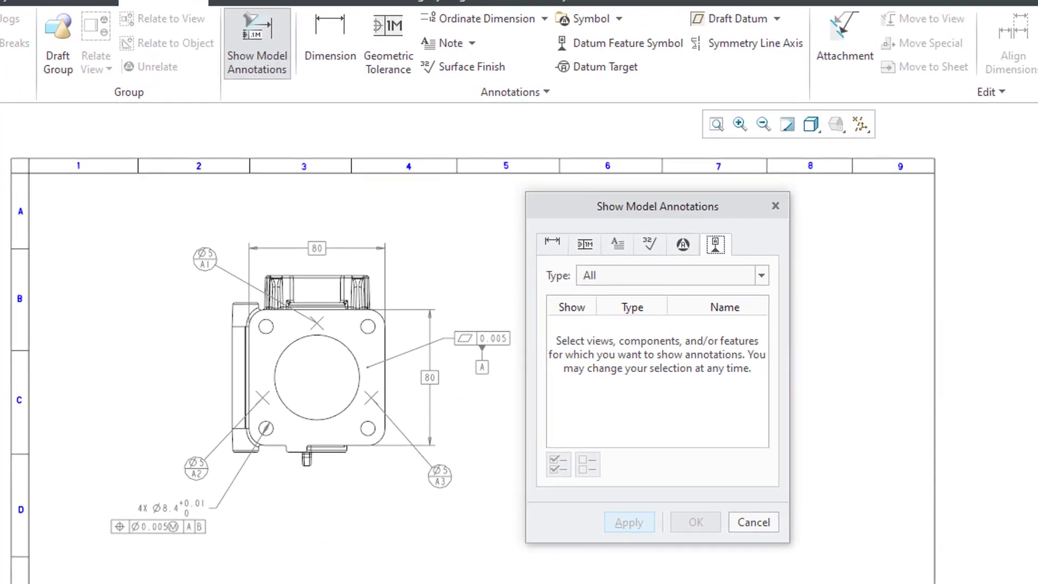
mouse_move(626, 253)
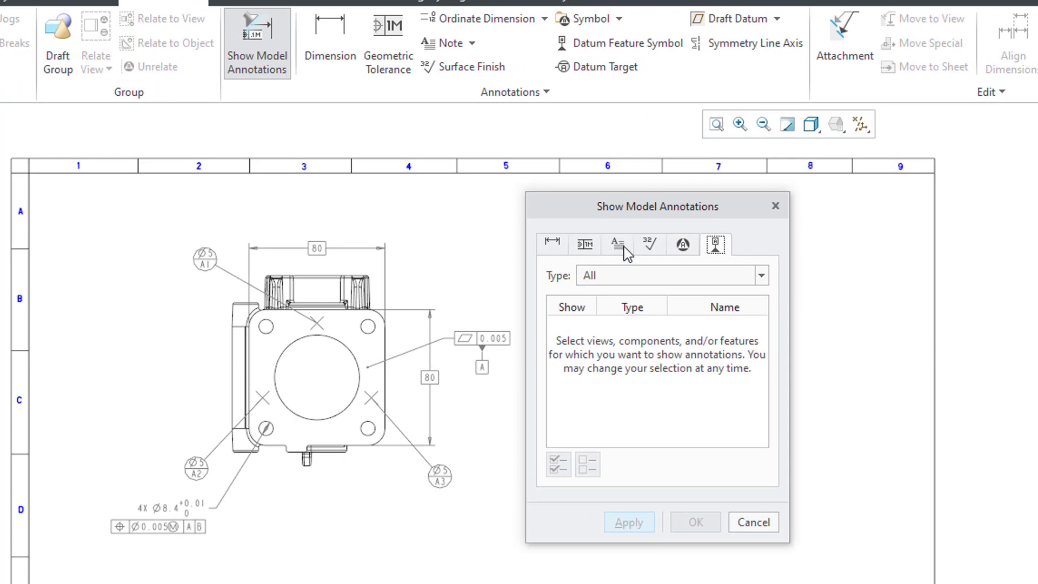
mouse_move(650, 244)
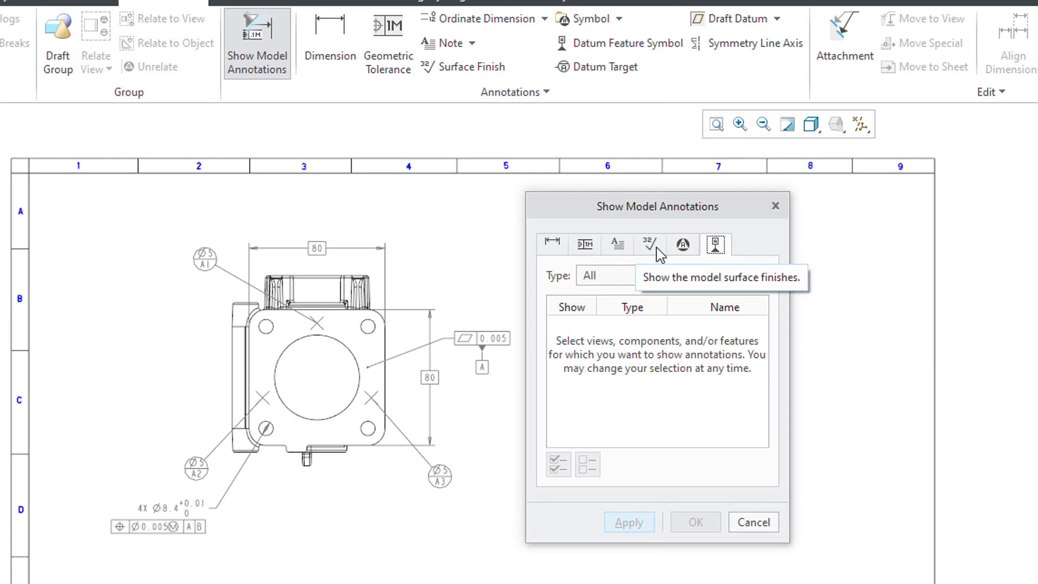
mouse_move(682, 246)
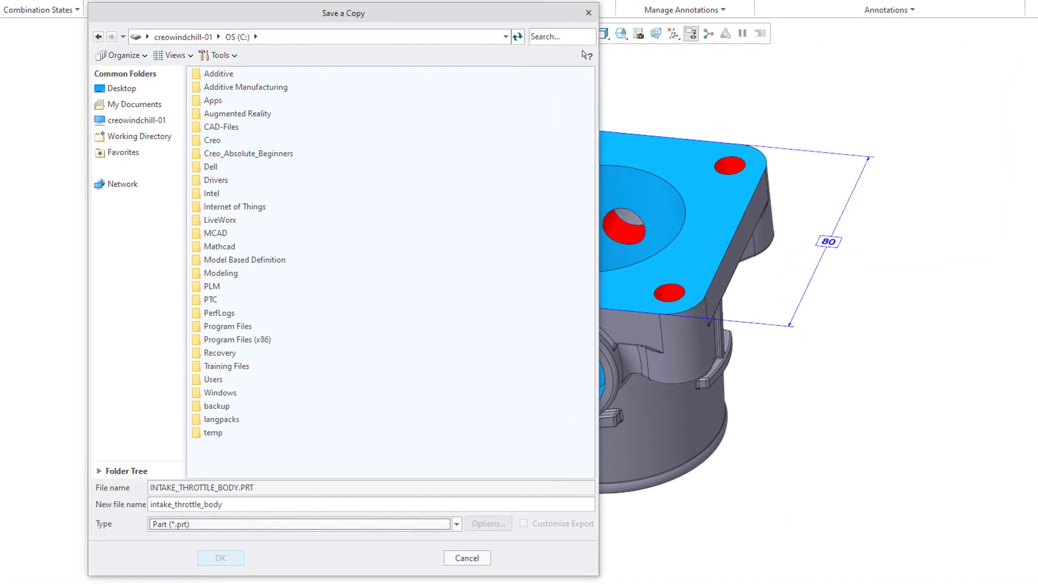
Set the copy type to STEP (*.stp) and bring up the AP242 export profile settings
left_click(455, 523)
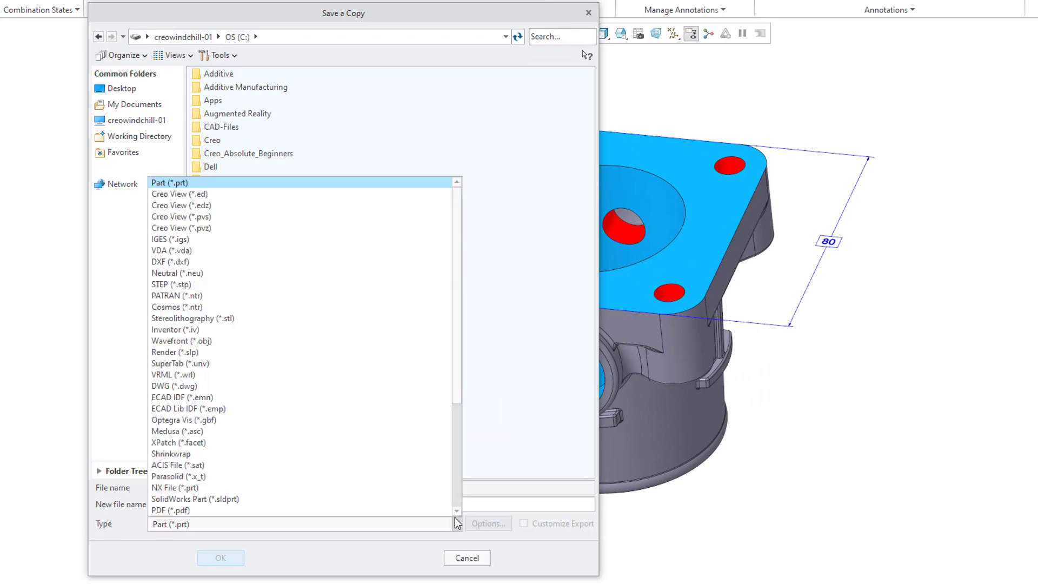
left_click(171, 285)
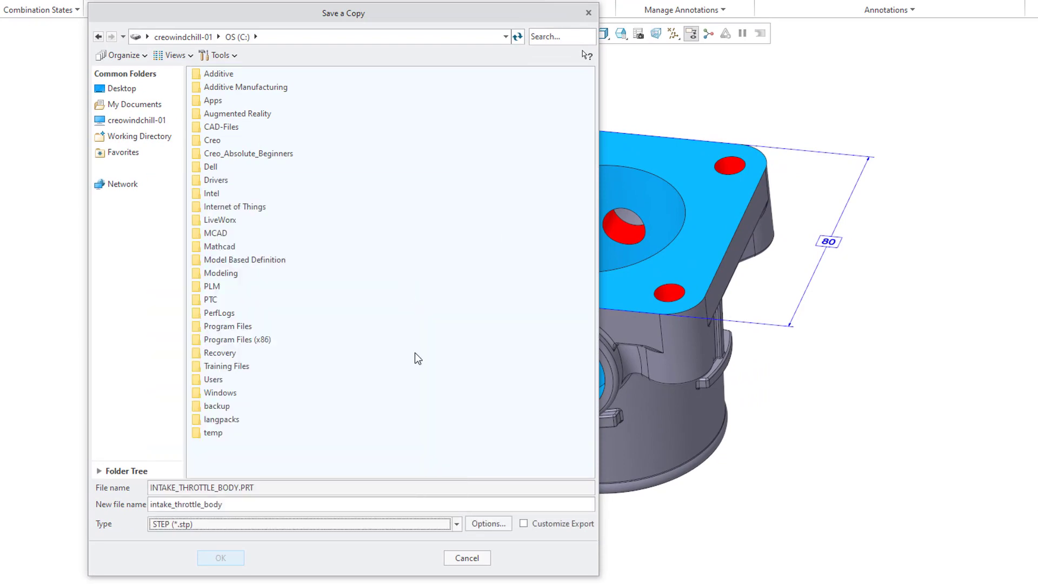
left_click(487, 523)
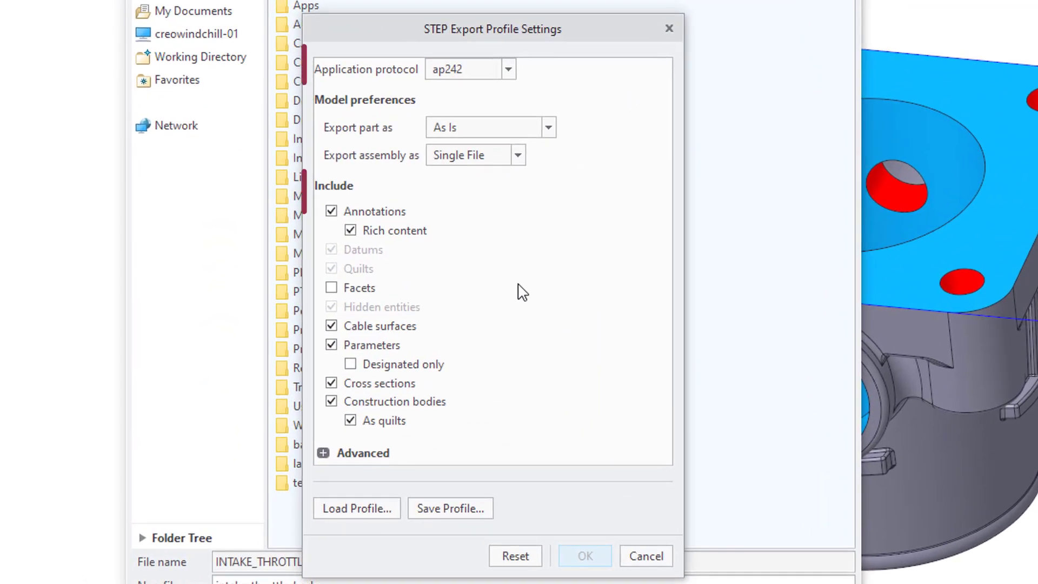